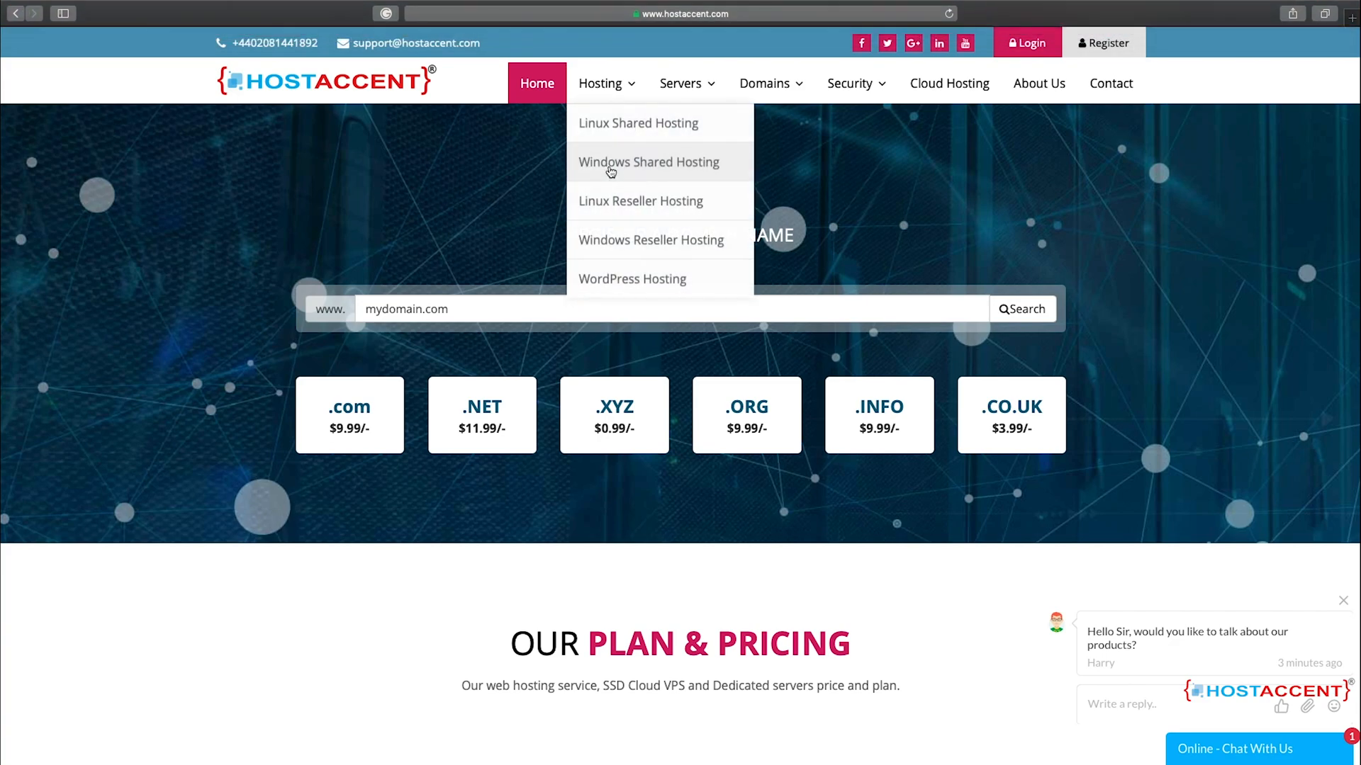
# Sign in to the HostAccent client area and open the Business hosting service from Services
pyautogui.click(1027, 43)
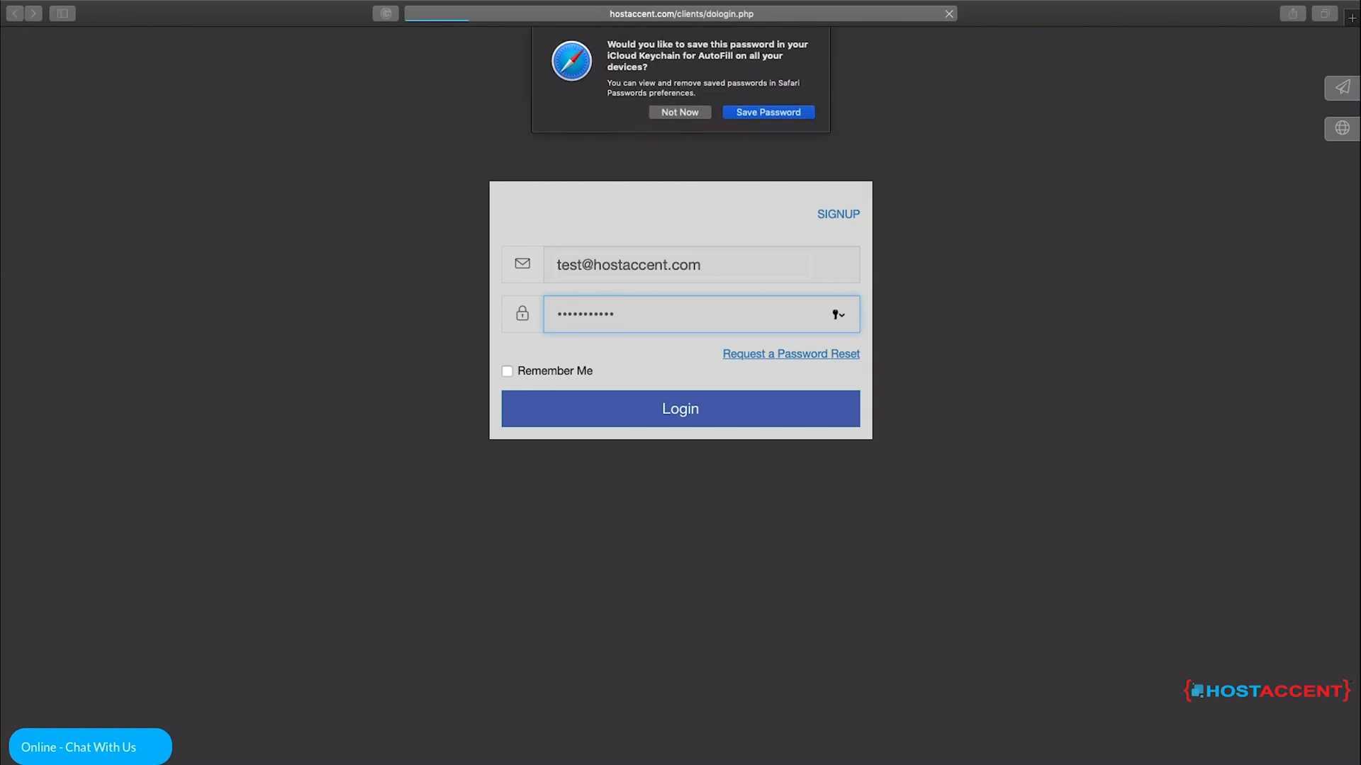
pyautogui.click(678, 408)
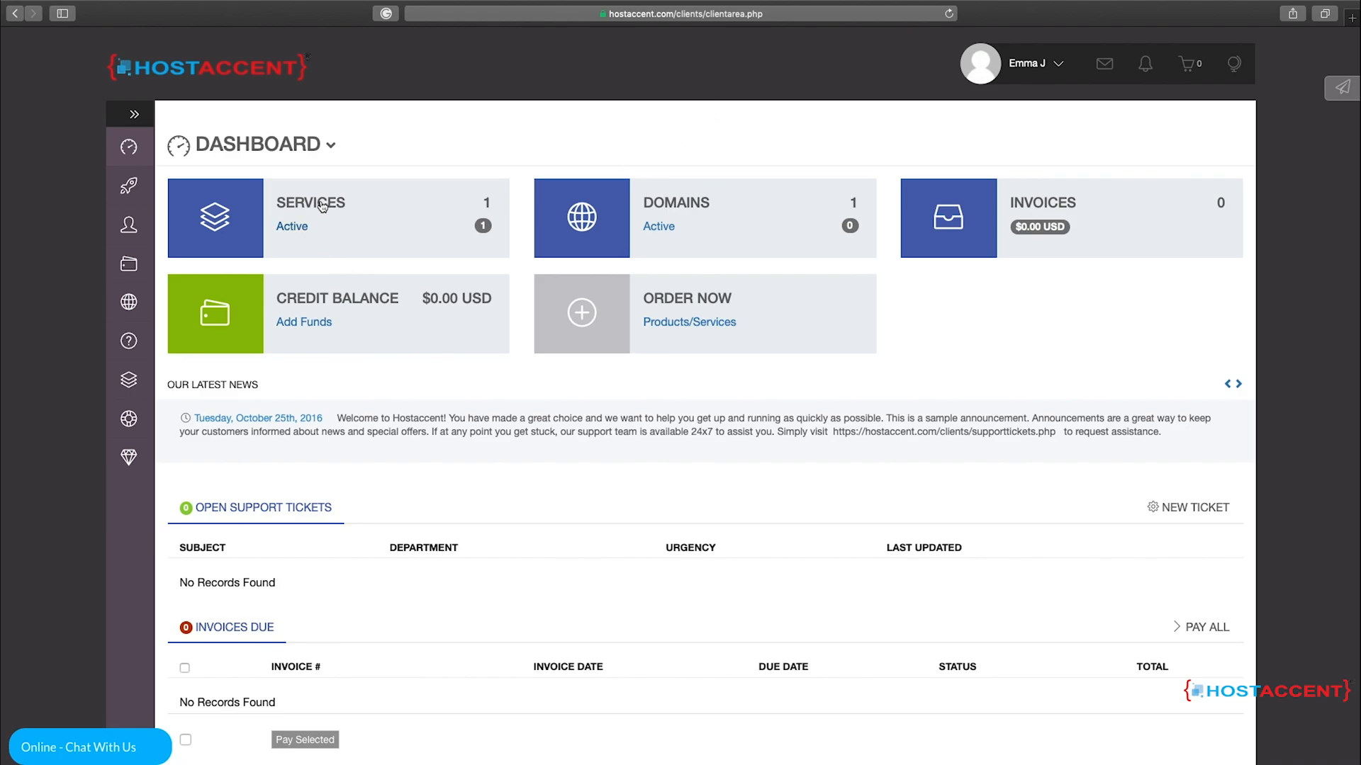
pyautogui.click(310, 213)
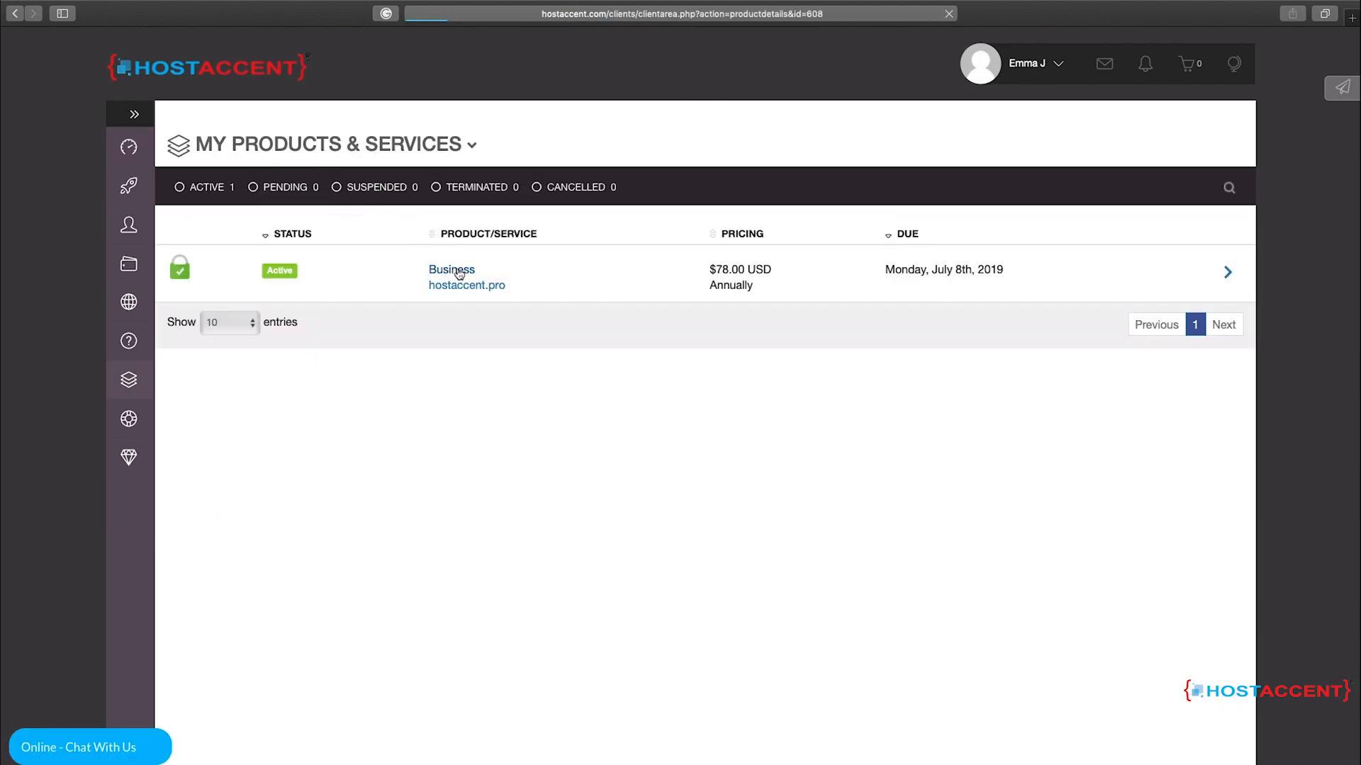
pyautogui.click(451, 269)
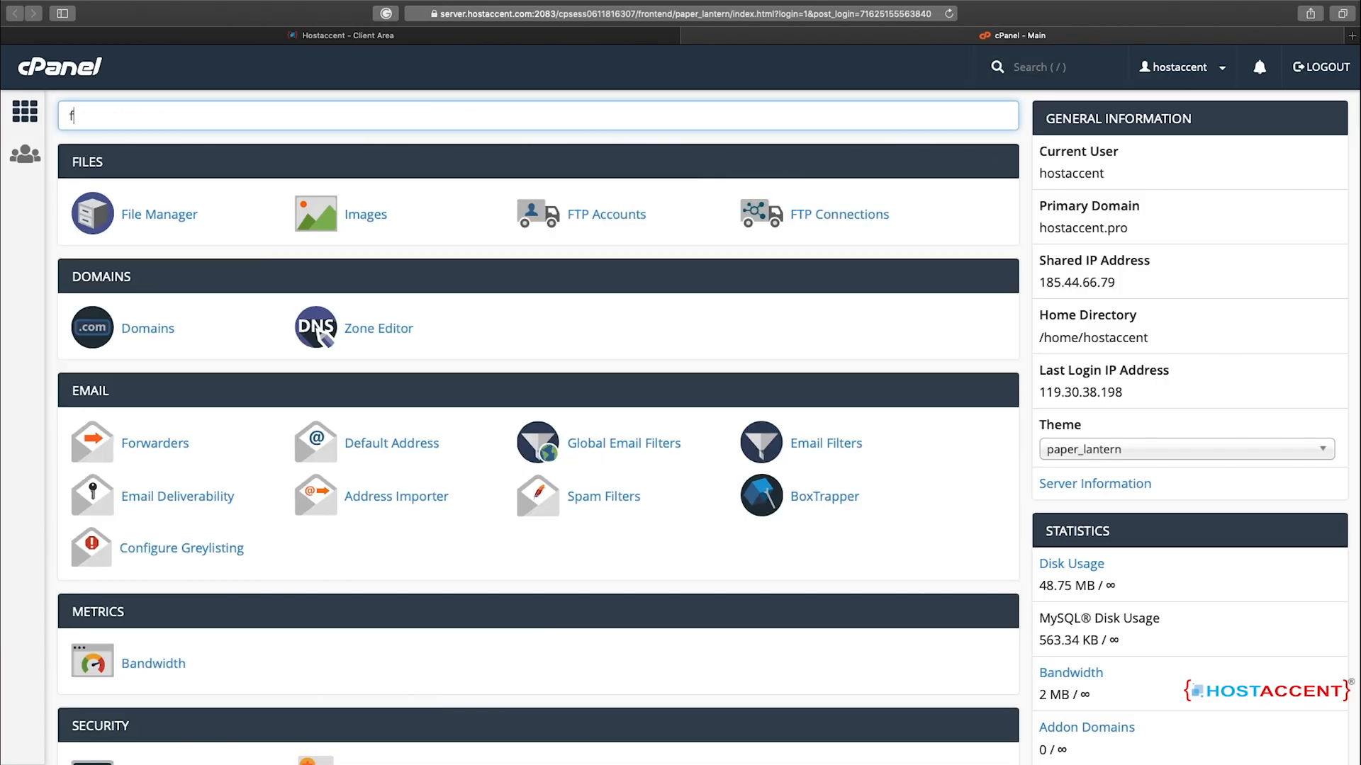
# Search the cPanel tools for 'ftp' and go to the FTP Accounts page
pyautogui.write('tp')
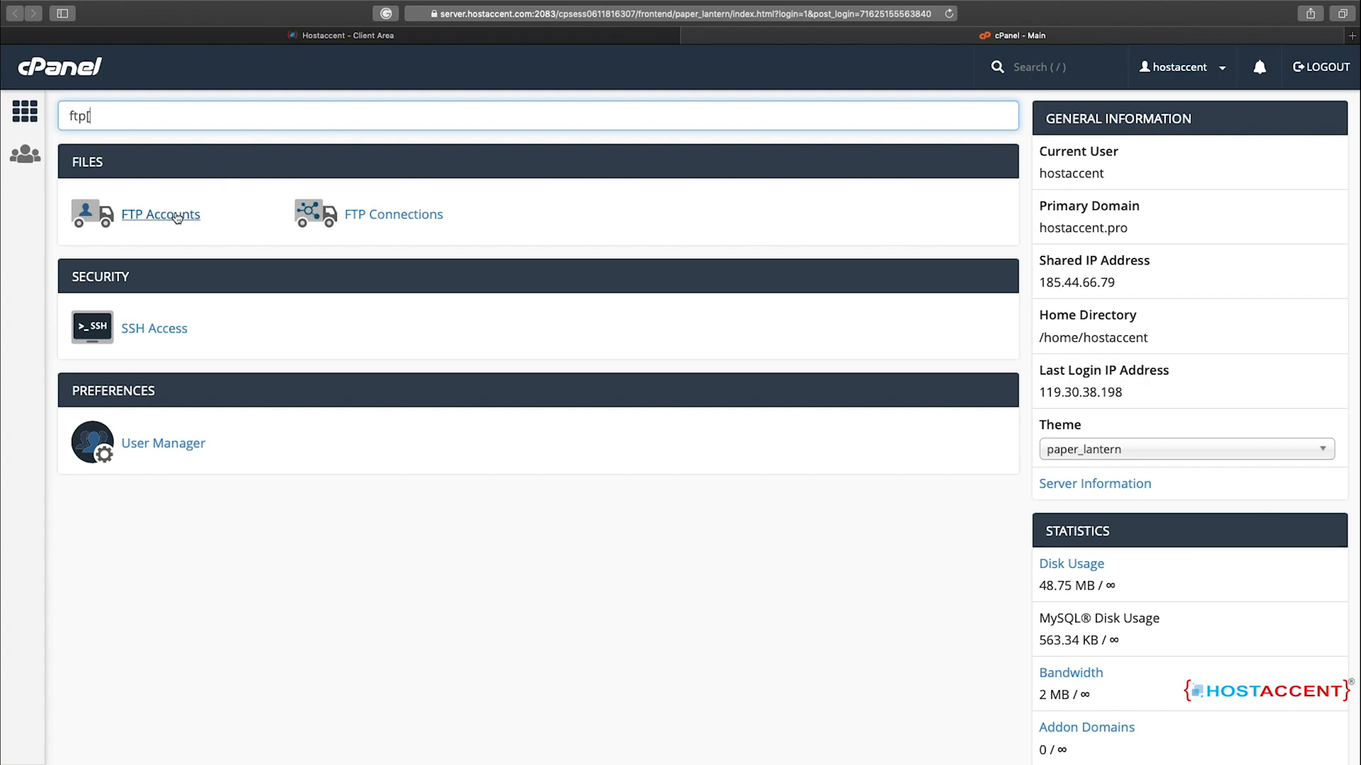
pyautogui.click(160, 214)
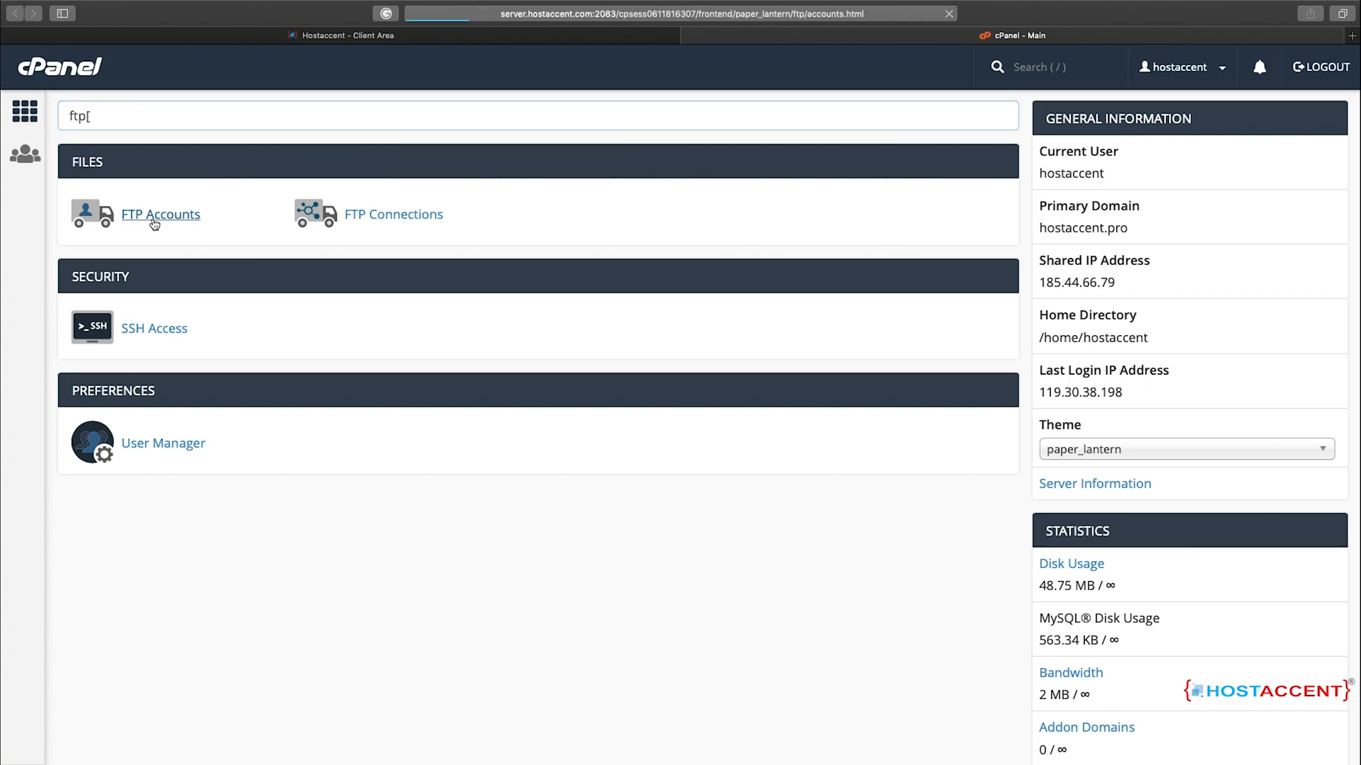
pyautogui.click(161, 214)
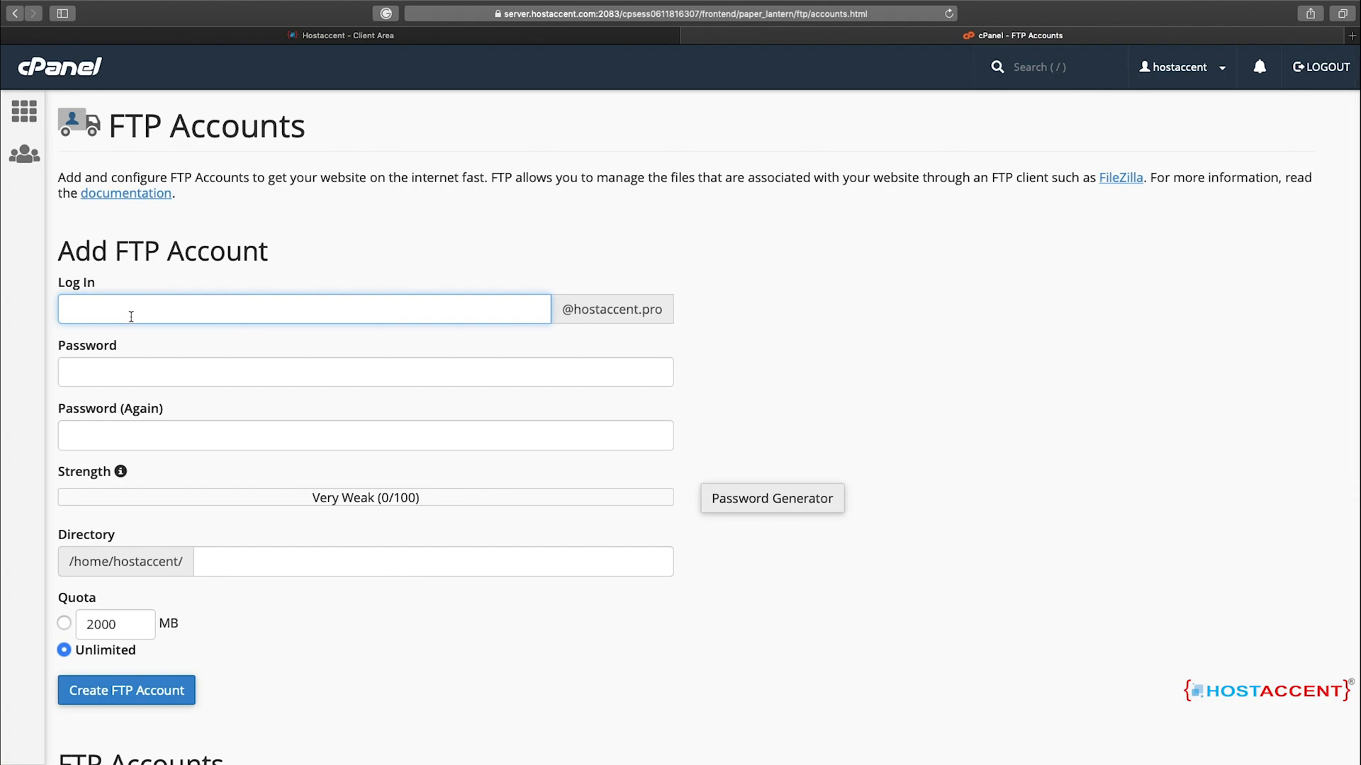
# Enter 'test' as the FTP login and fill both password fields with a strong password
pyautogui.write('t')
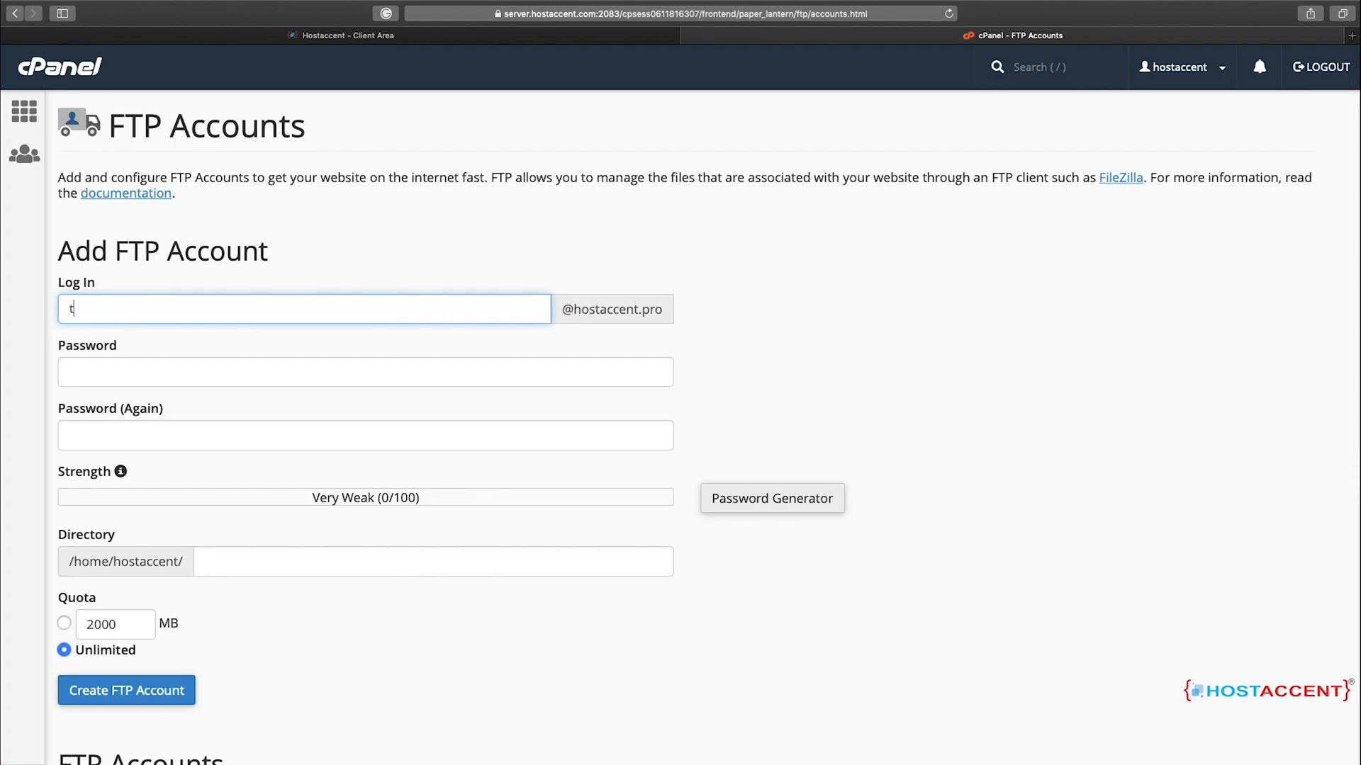
pyautogui.write('est')
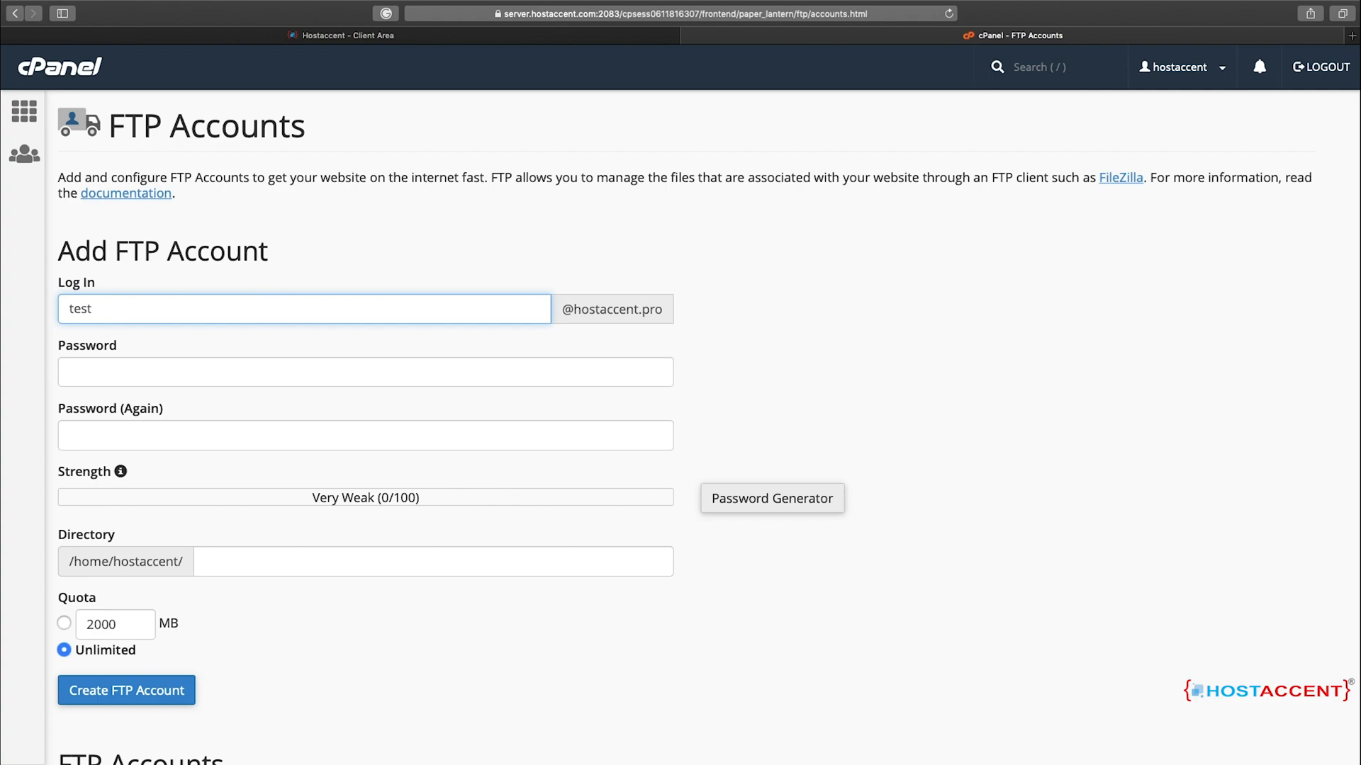
pyautogui.click(365, 371)
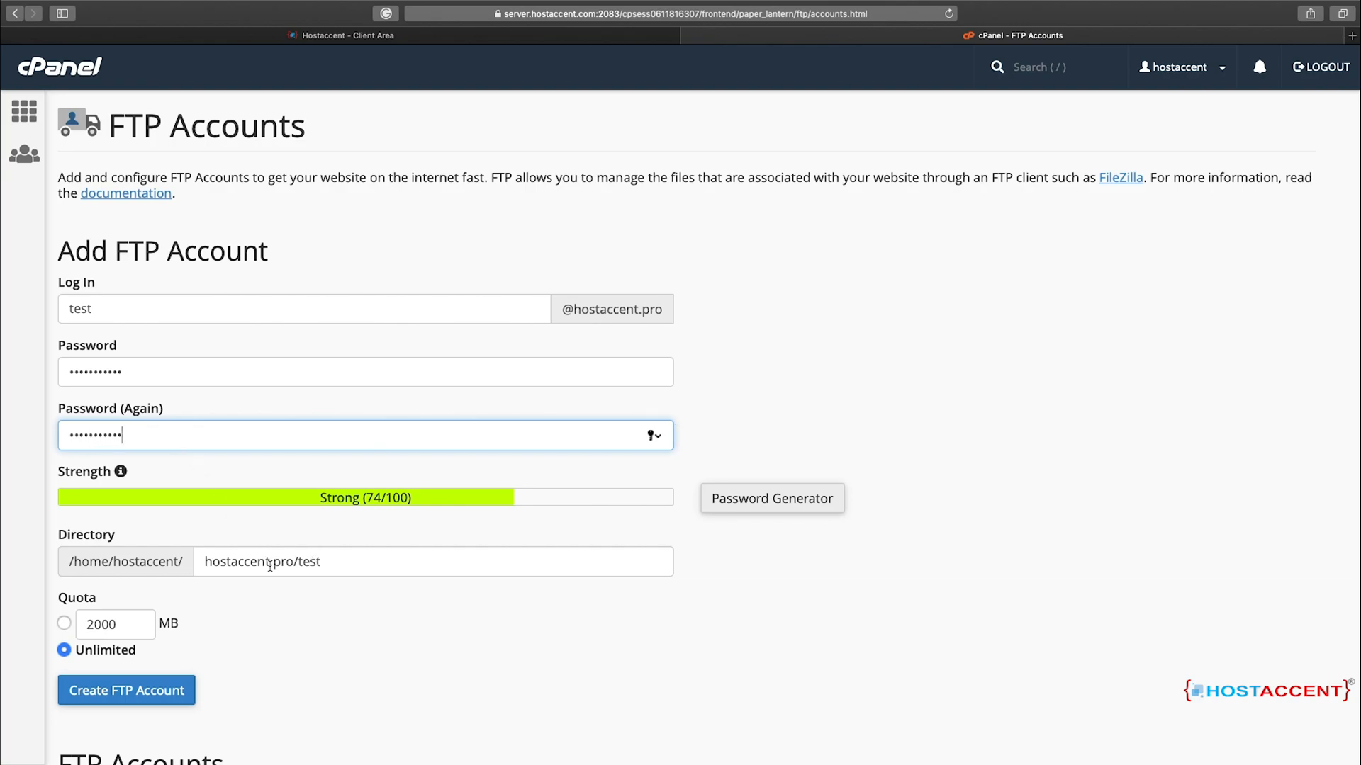
# Replace the suggested directory hostaccent.pro/test with public_html
pyautogui.click(434, 561)
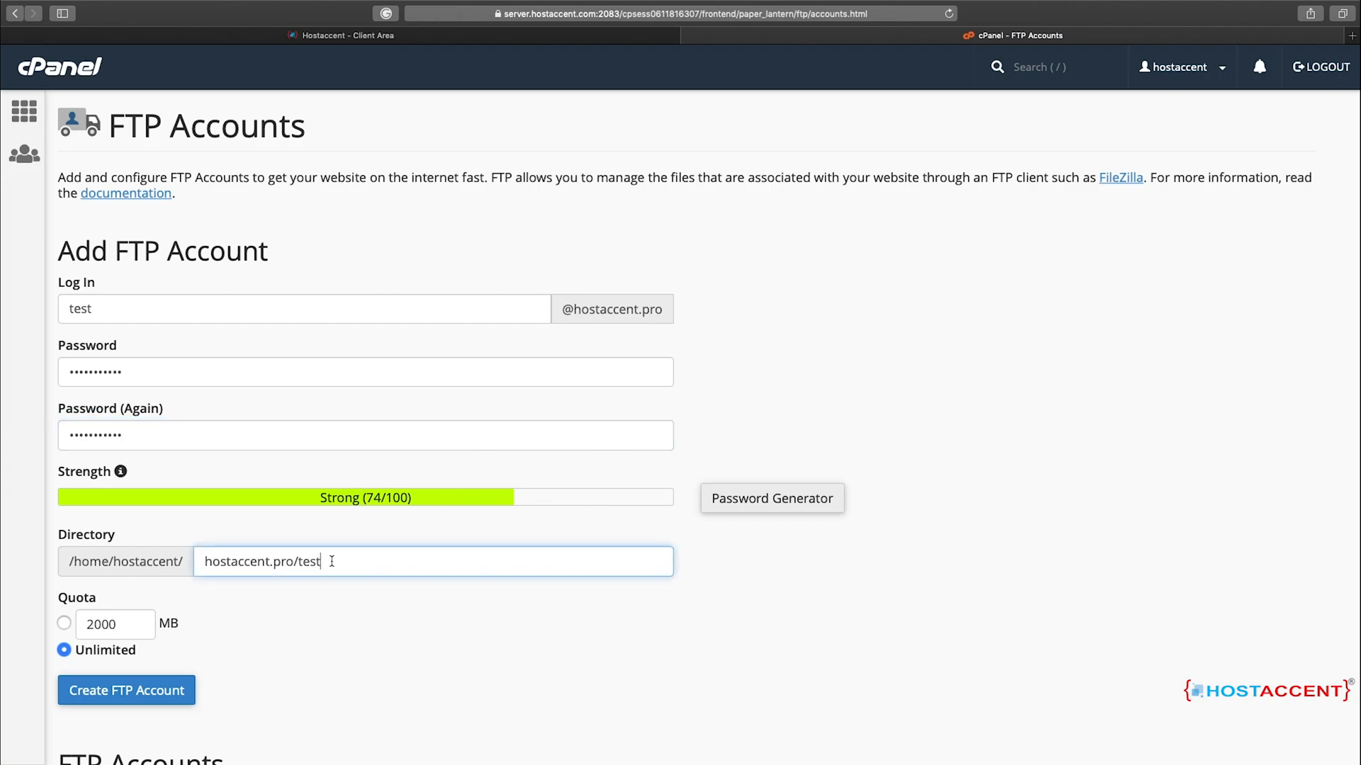
pyautogui.press('Backspace')
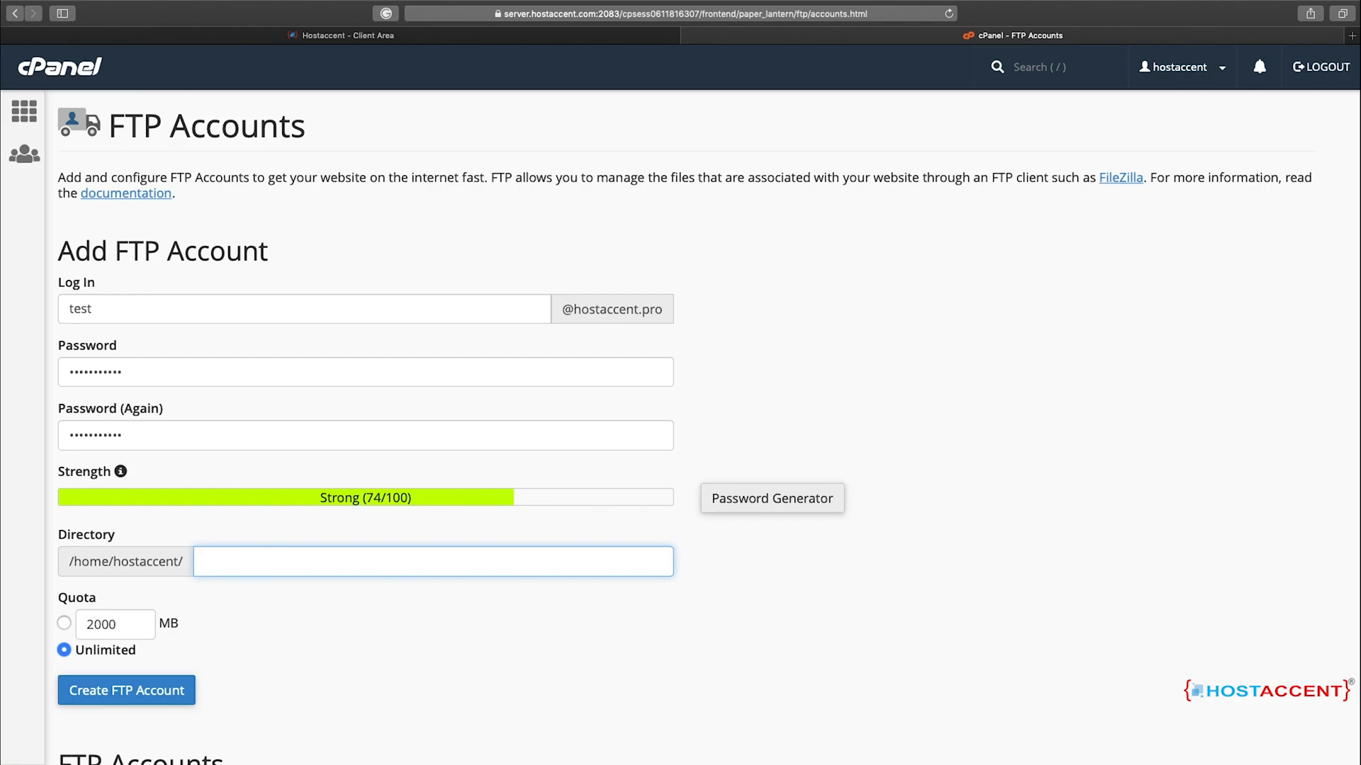
pyautogui.write('pub')
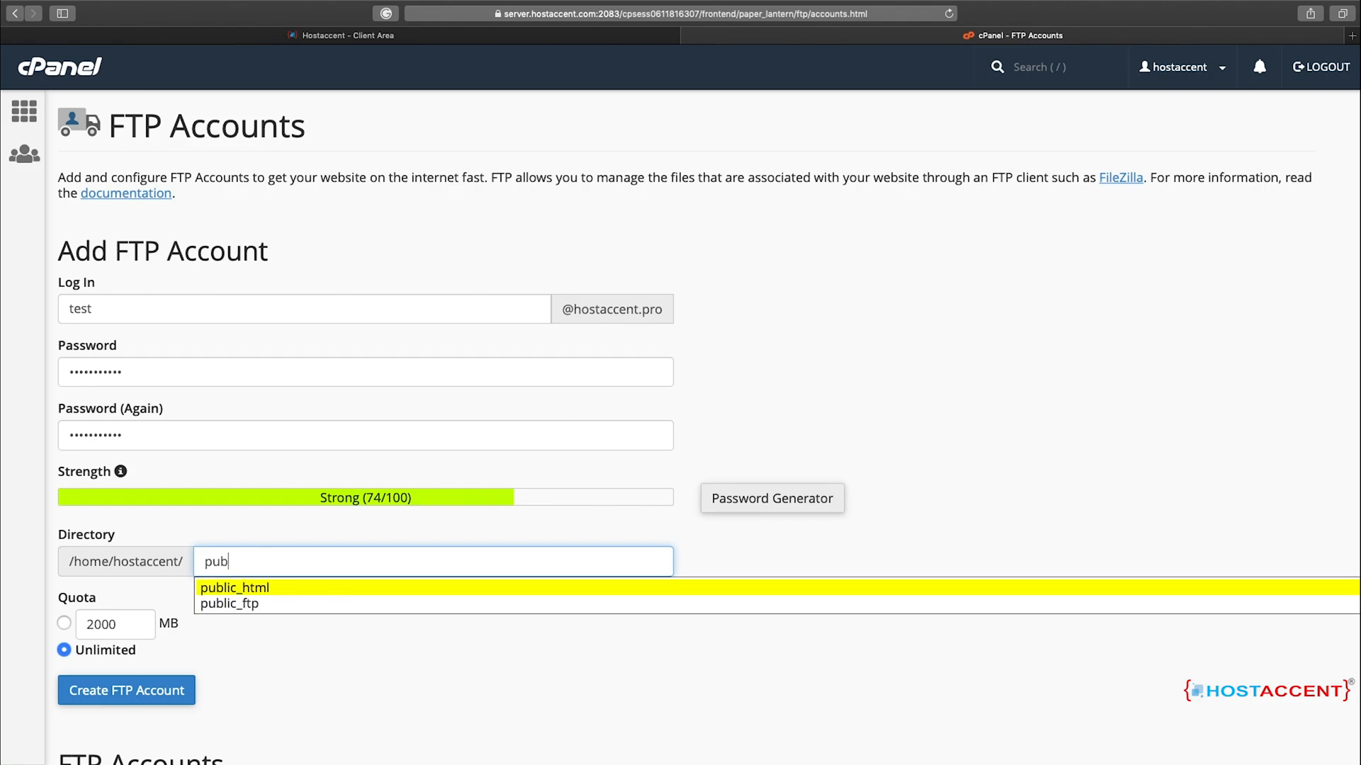
pyautogui.click(234, 586)
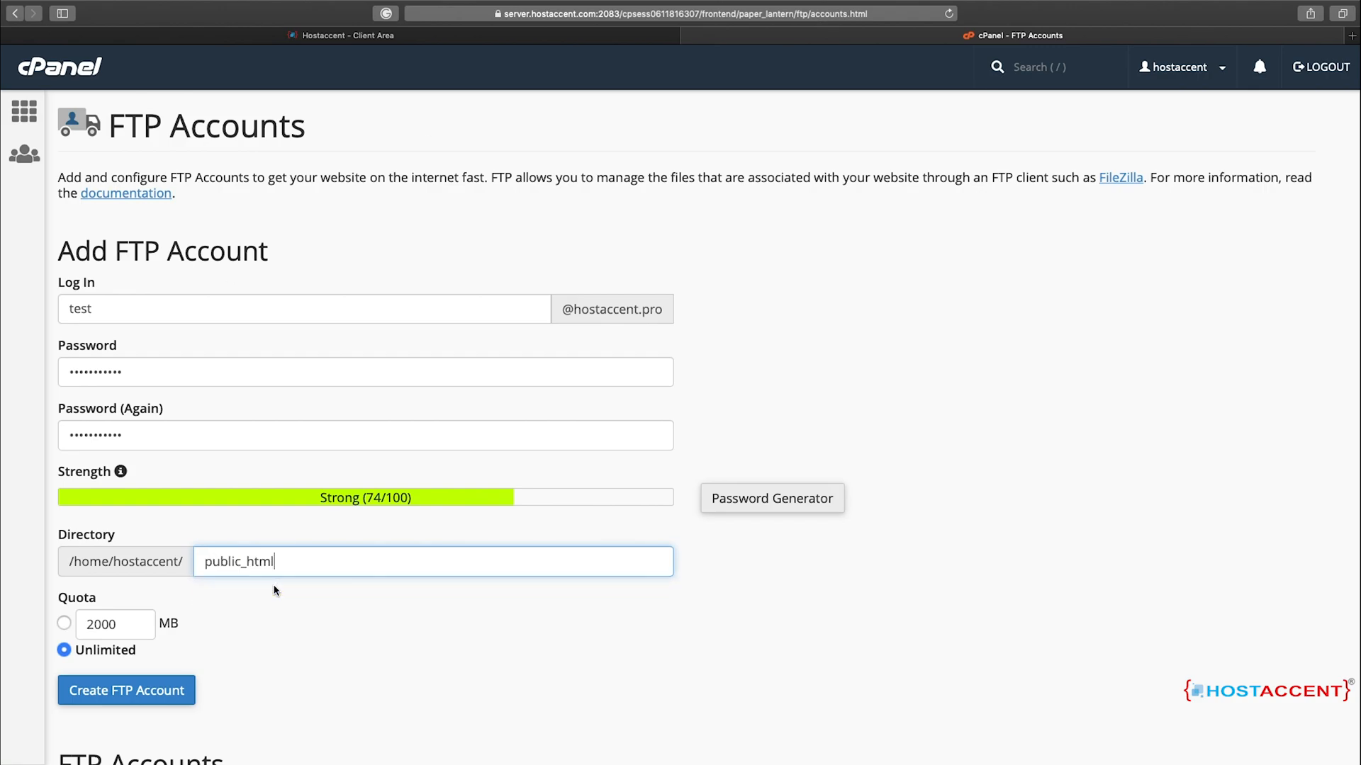
pyautogui.moveTo(314, 604)
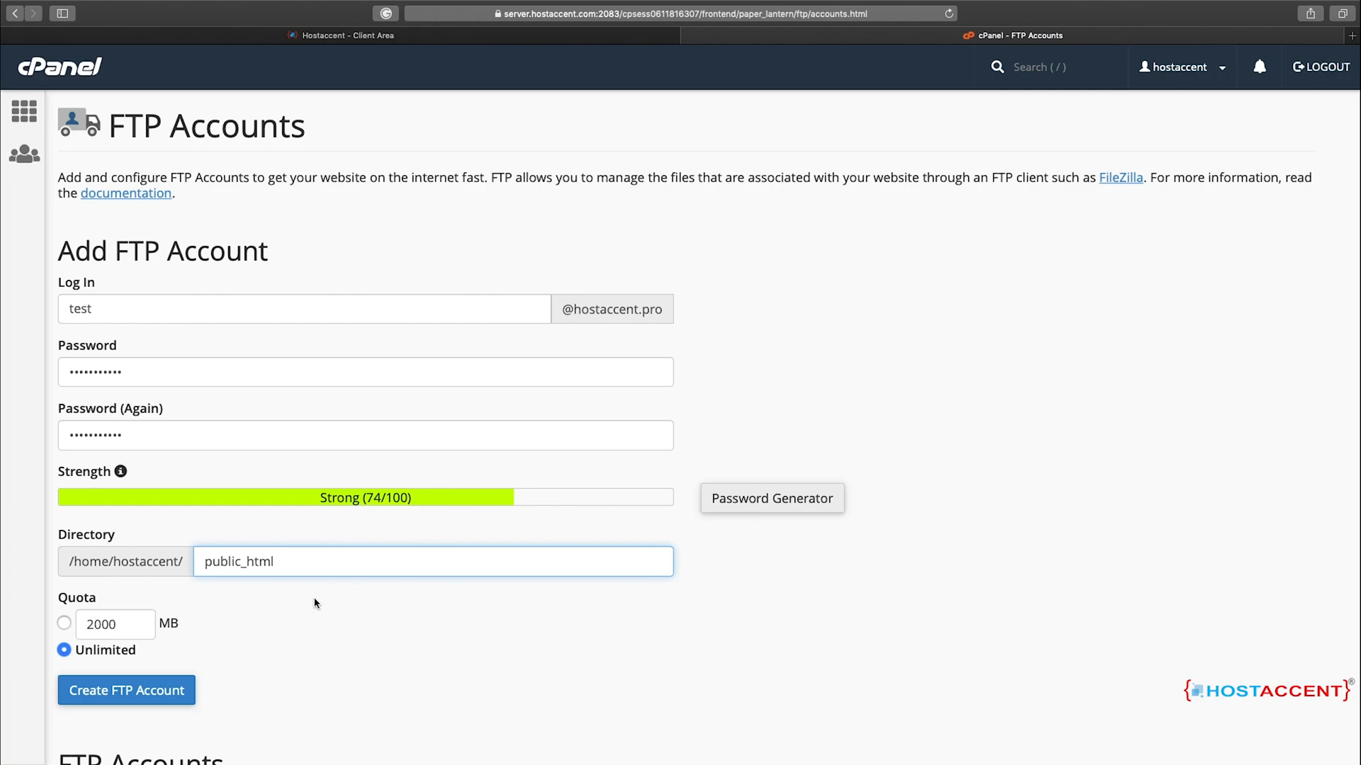
pyautogui.scroll(-3)
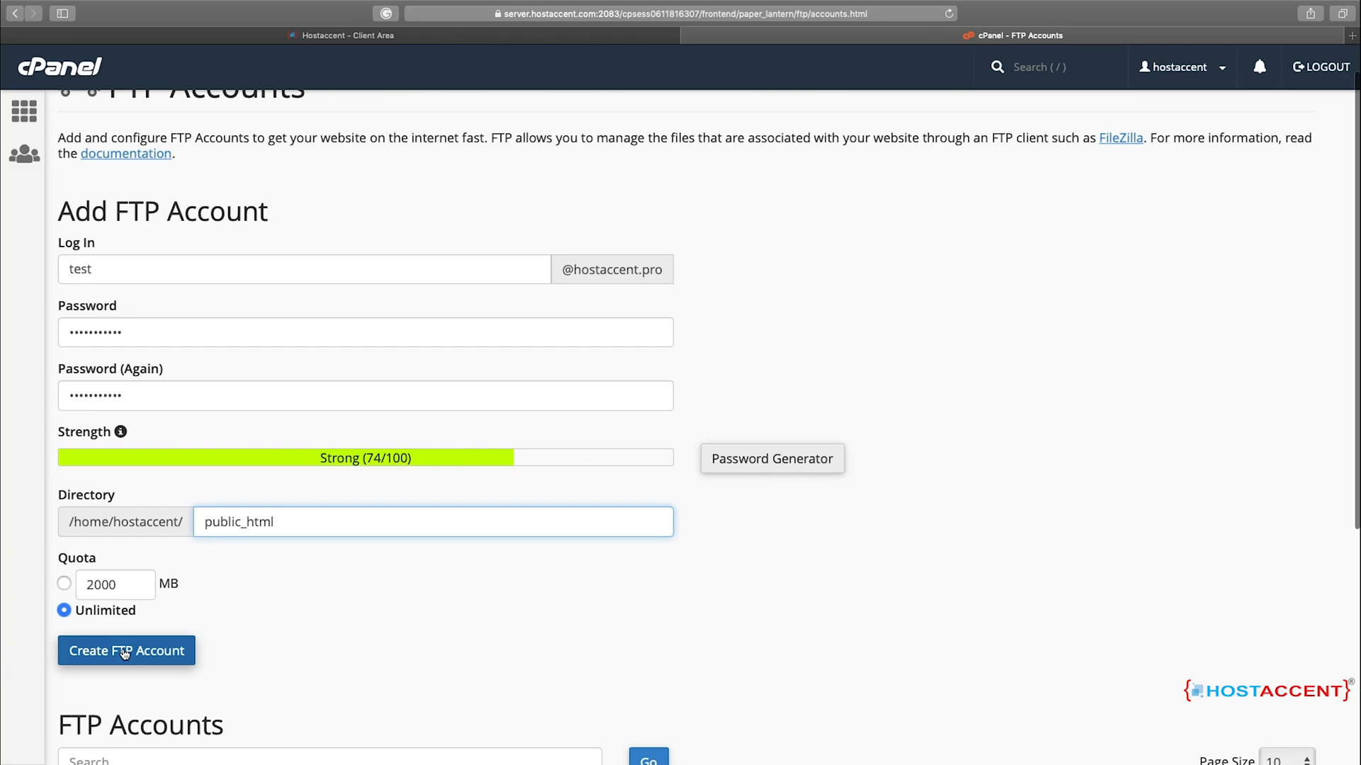
pyautogui.click(126, 651)
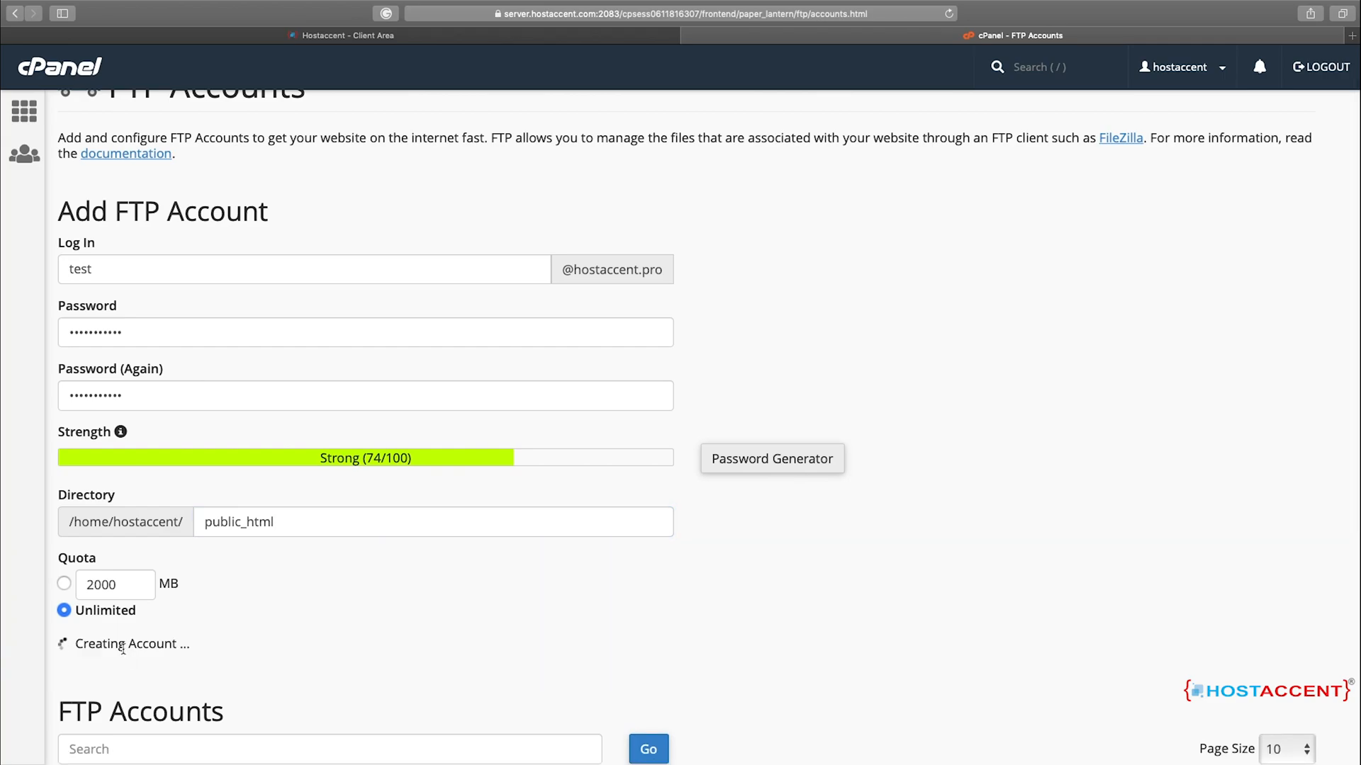
pyautogui.click(126, 650)
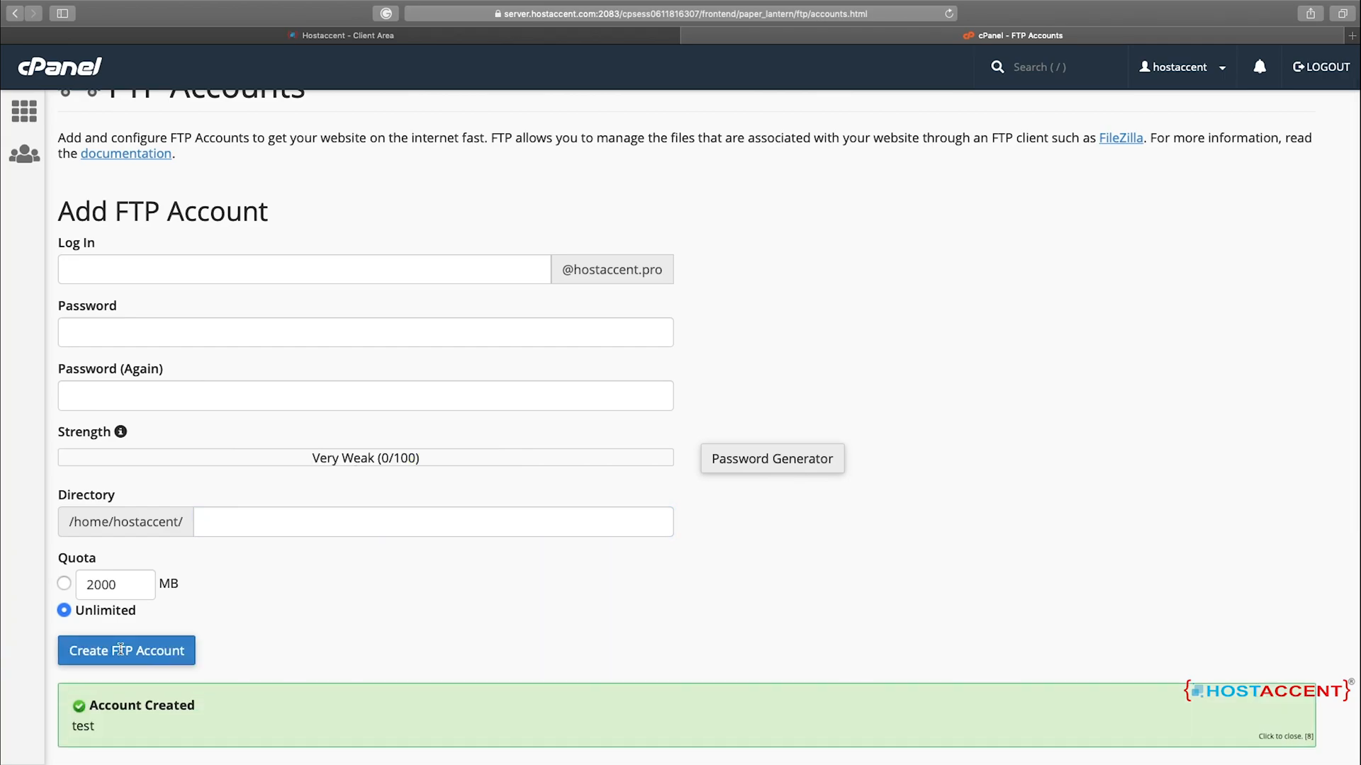
pyautogui.scroll(-3)
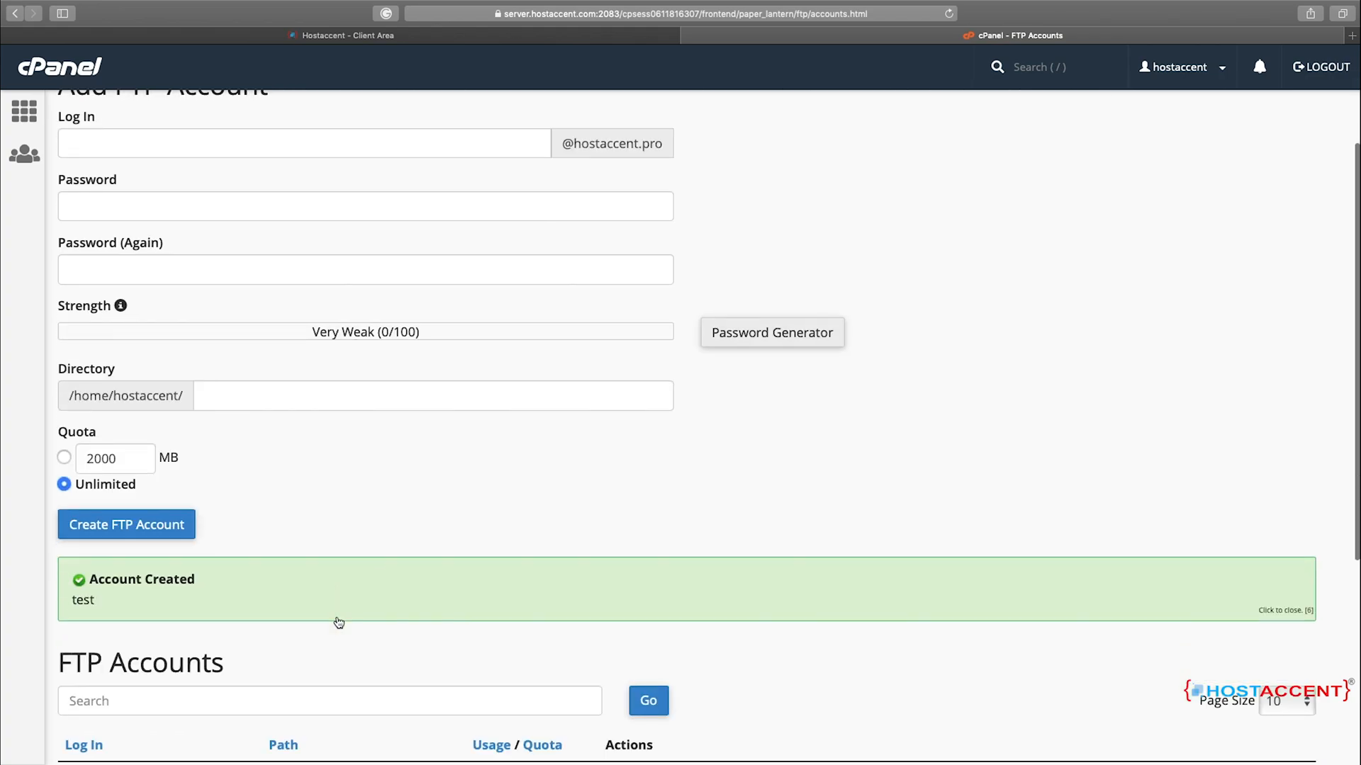
pyautogui.scroll(-3)
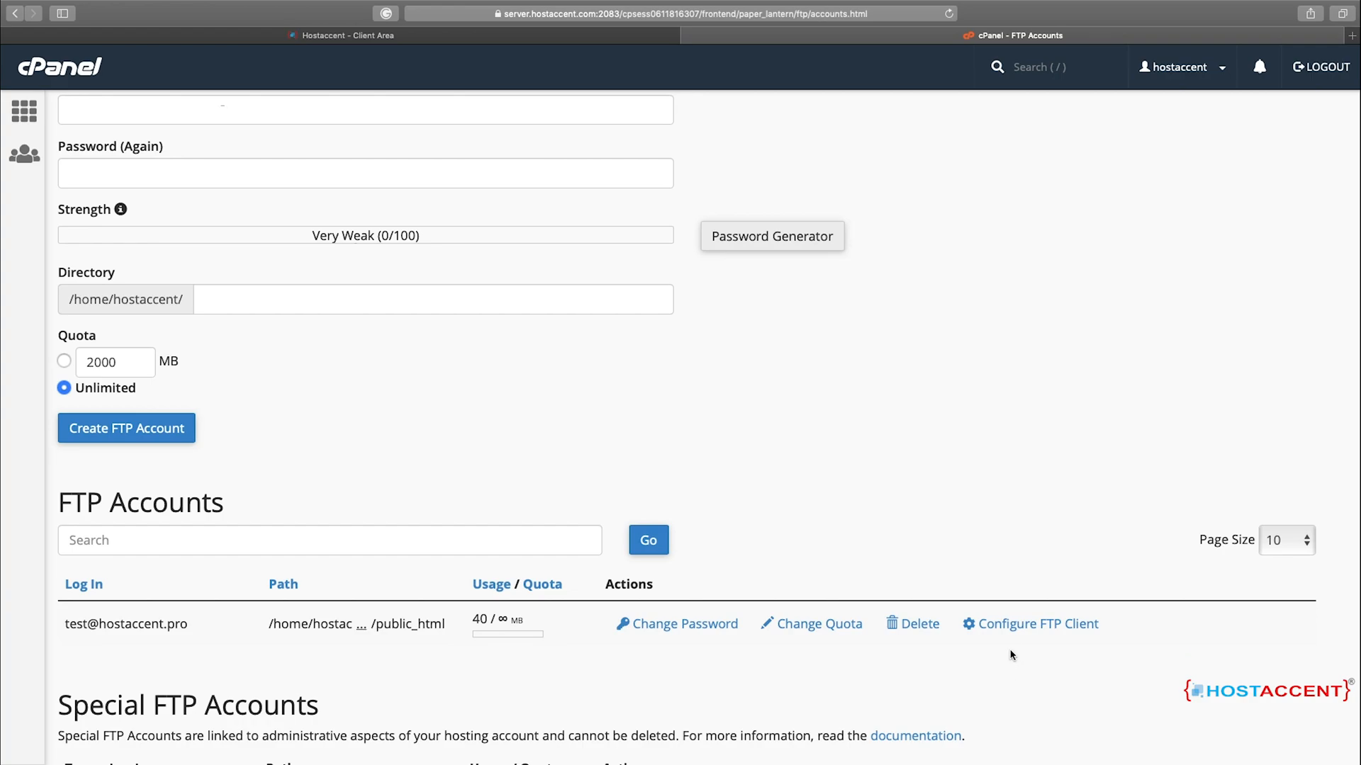
# Show the test account's manual FTP settings and launch FileZilla via Spotlight
pyautogui.click(1037, 624)
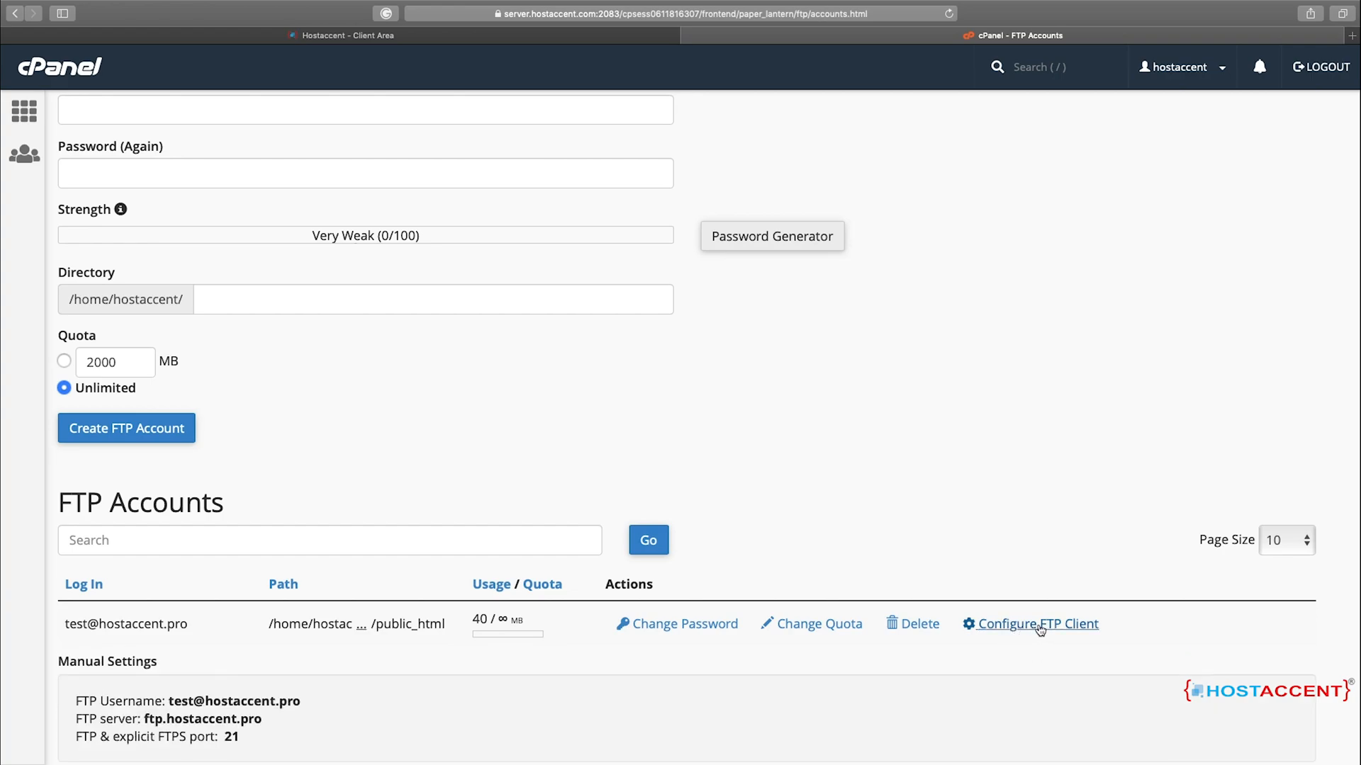
pyautogui.click(1036, 623)
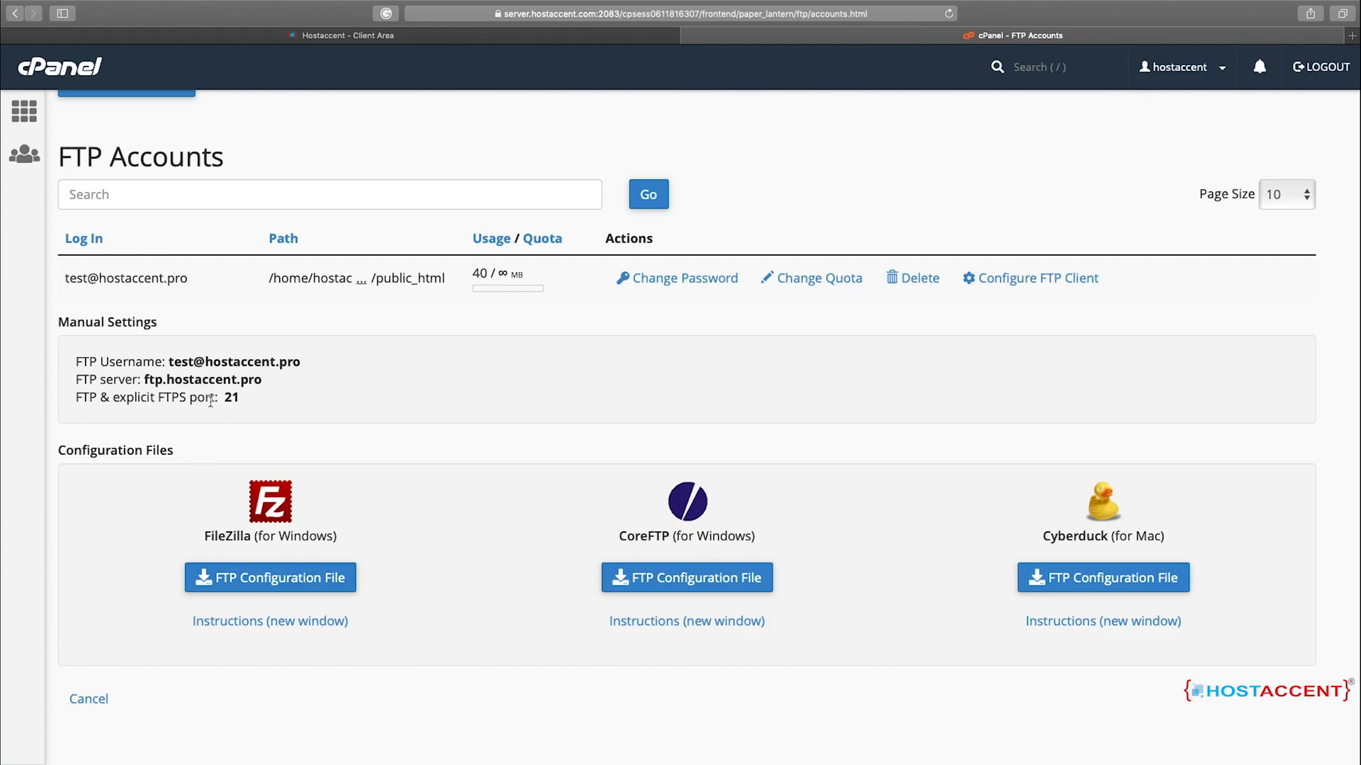
pyautogui.moveTo(518, 392)
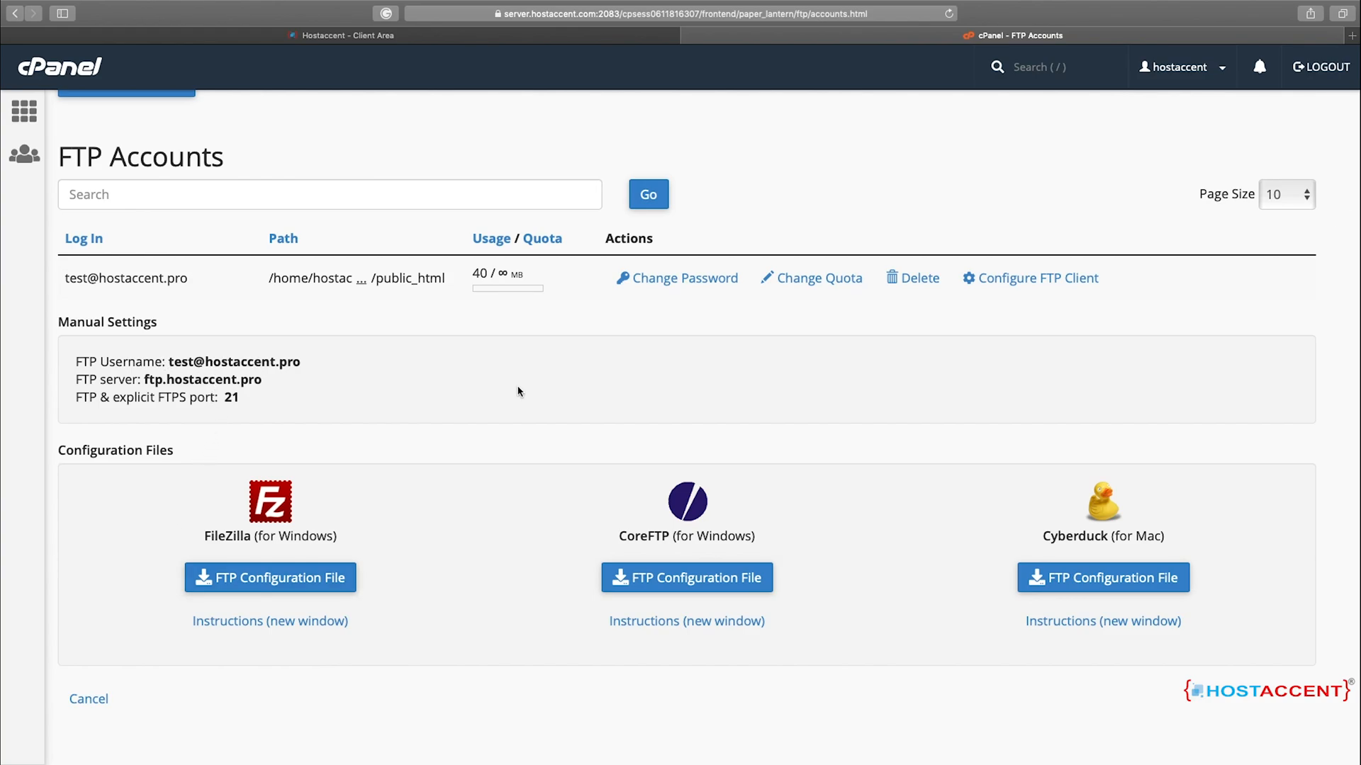
pyautogui.press('cmd+space')
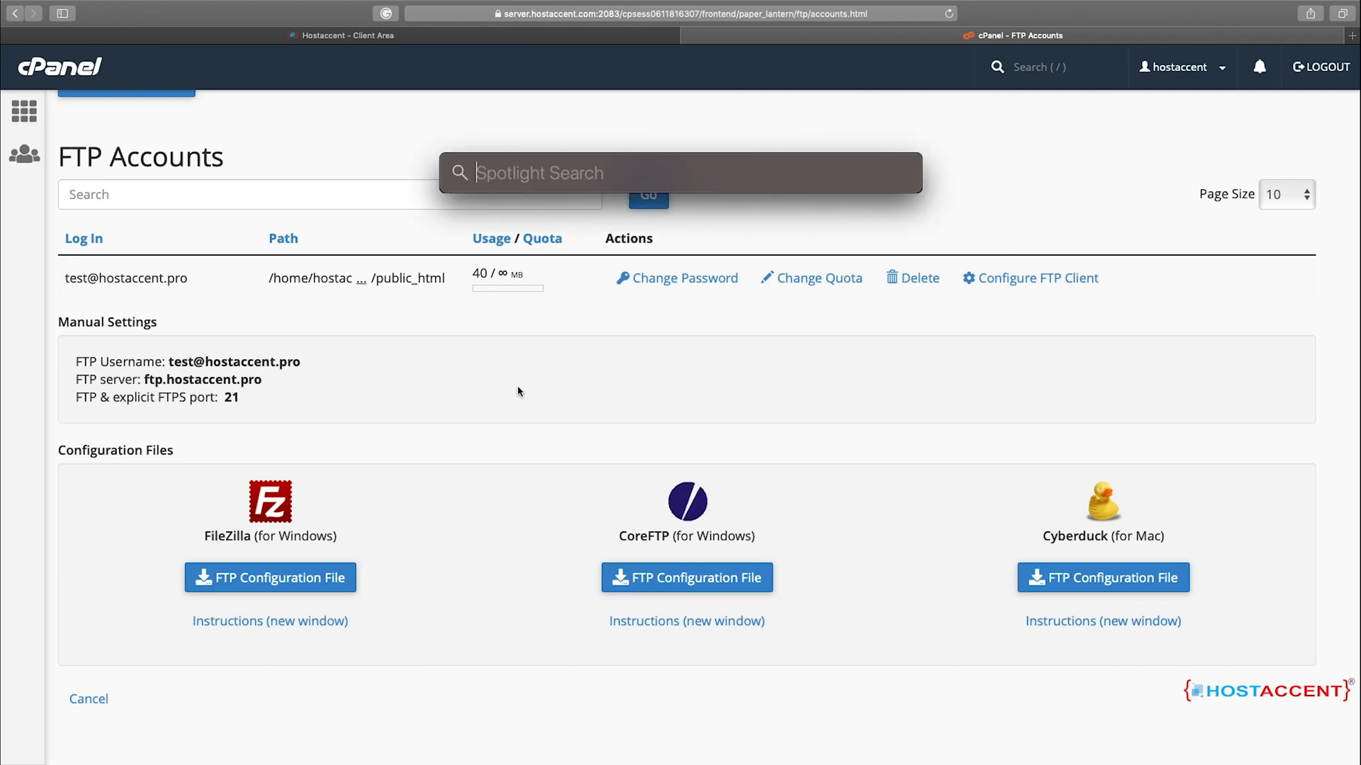
pyautogui.write('FileZilla')
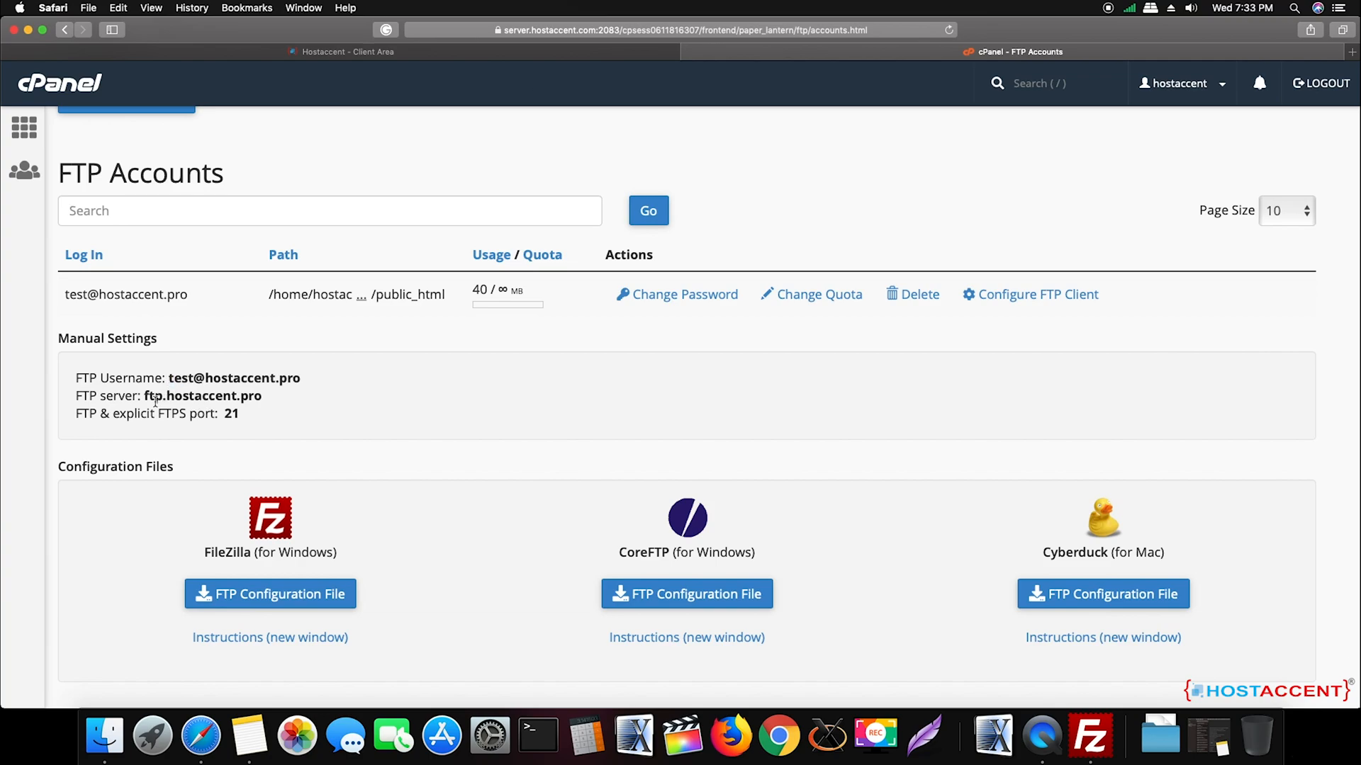
# Copy the server address ftp.hostaccent.pro from the manual settings
pyautogui.doubleClick(149, 395)
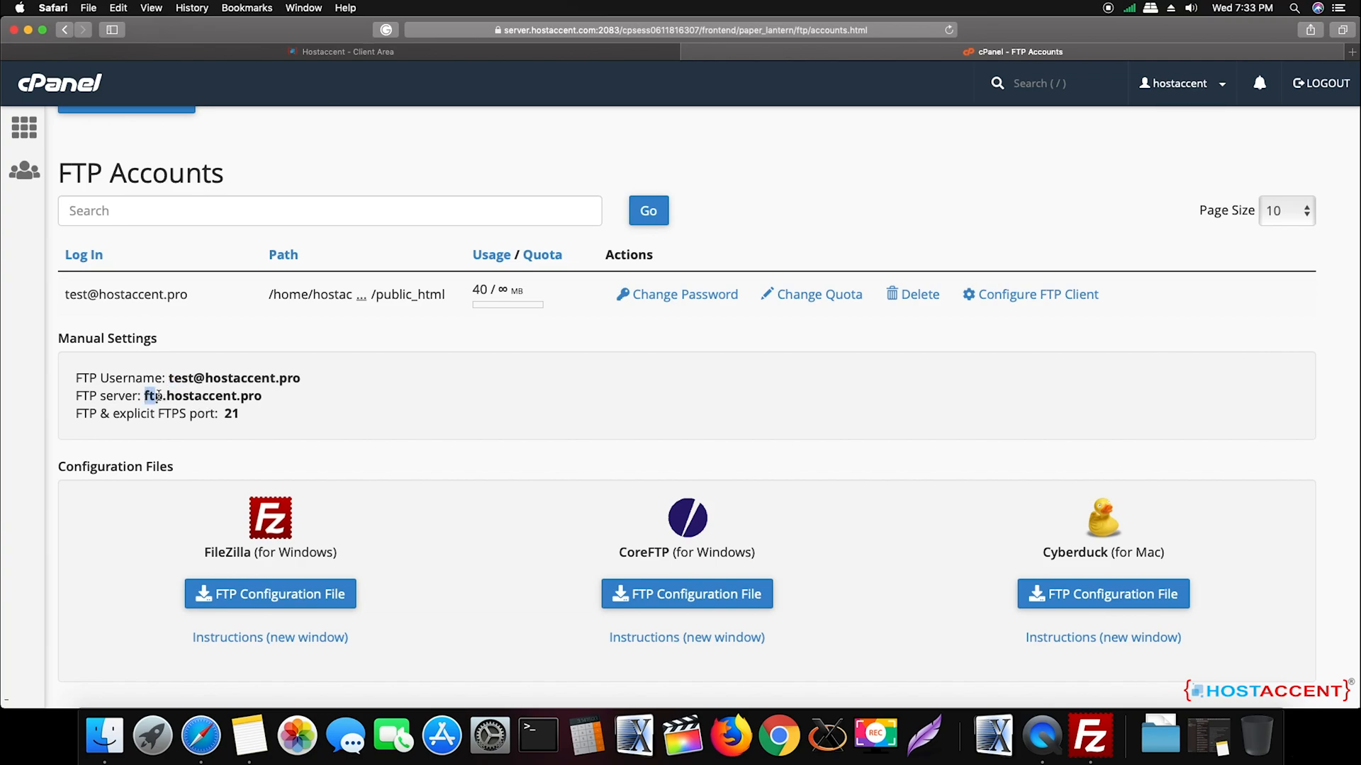
pyautogui.rightClick(203, 396)
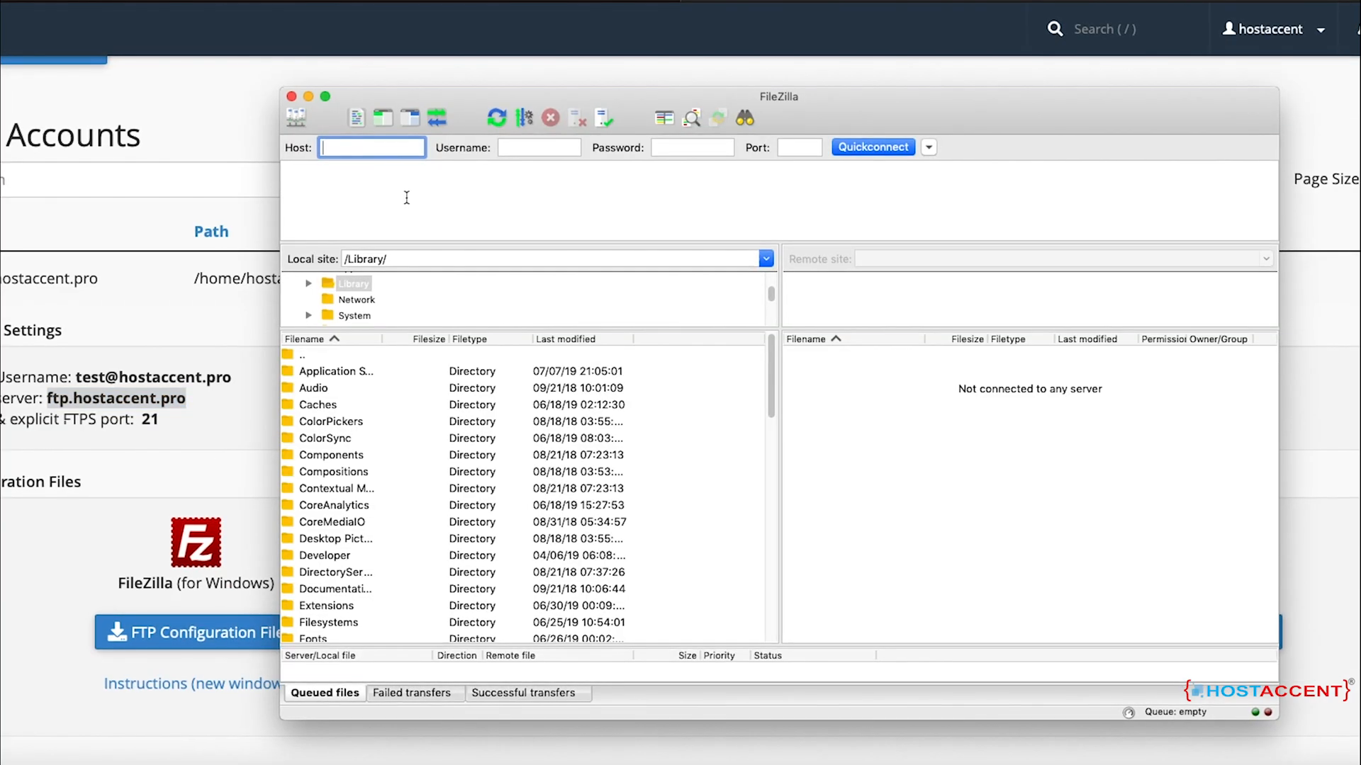
pyautogui.write('ftp.hostaccent.pro')
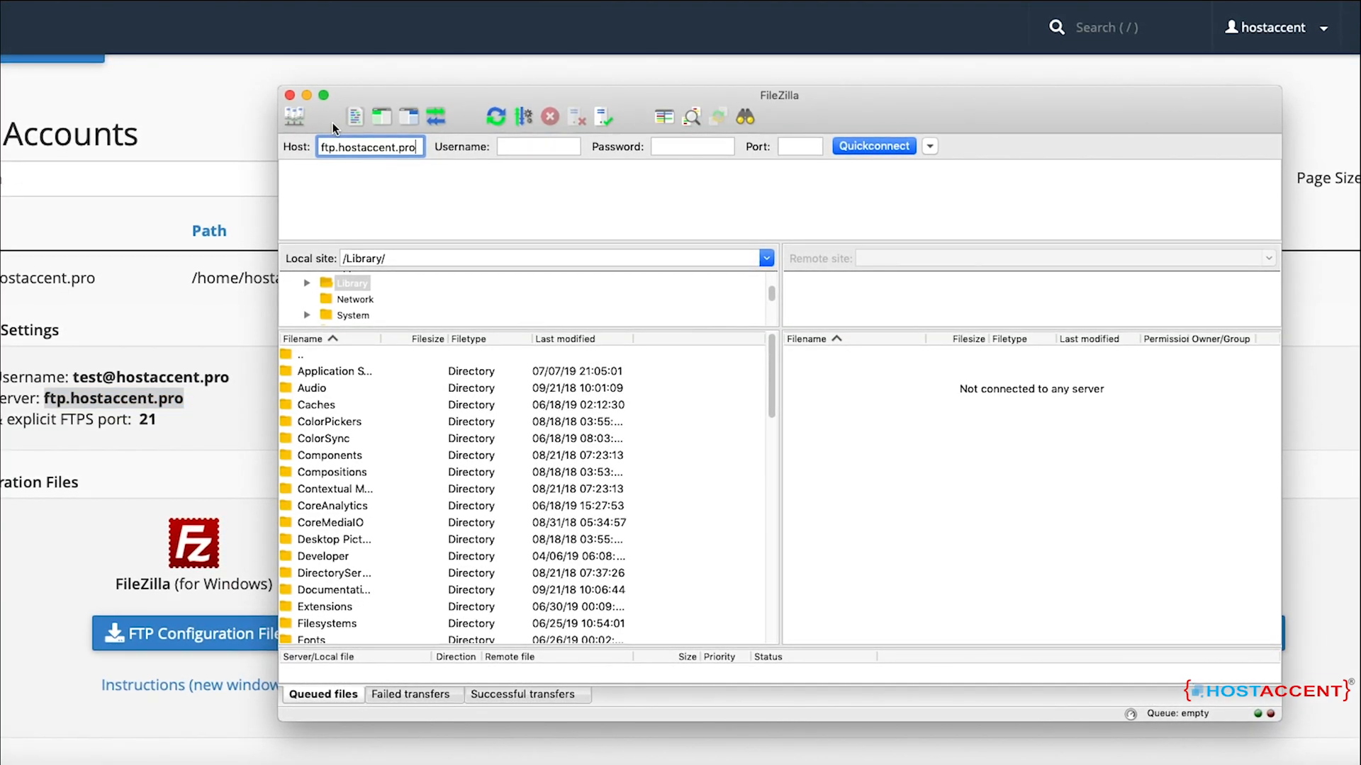
pyautogui.click(290, 95)
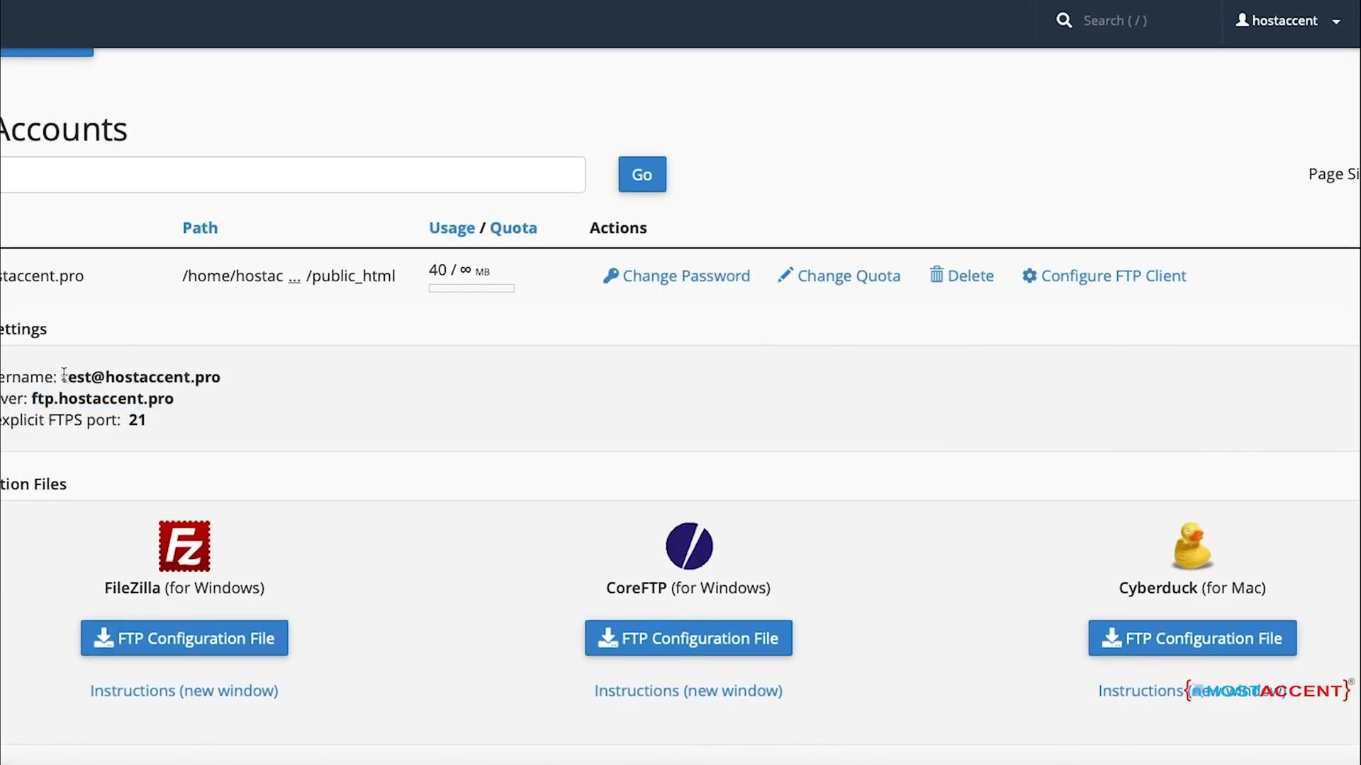
pyautogui.rightClick(139, 377)
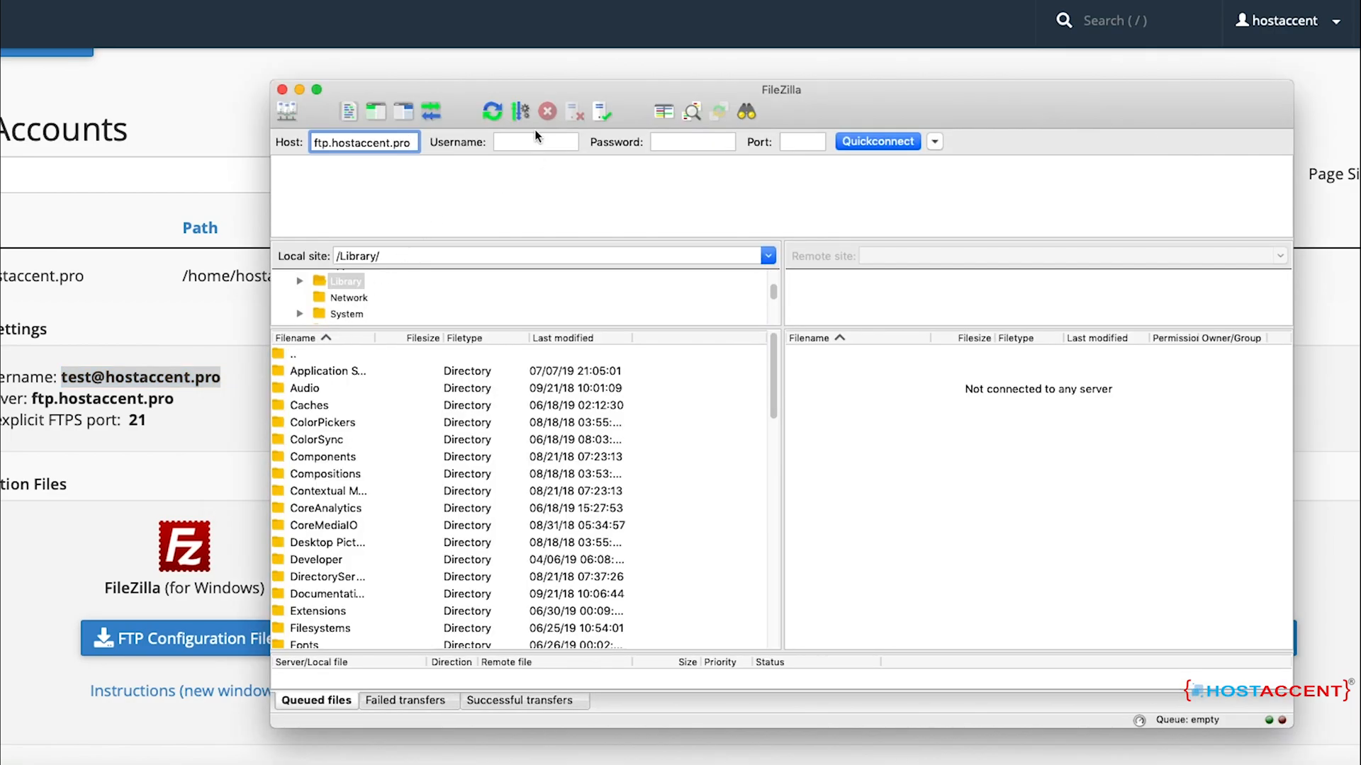
pyautogui.rightClick(534, 142)
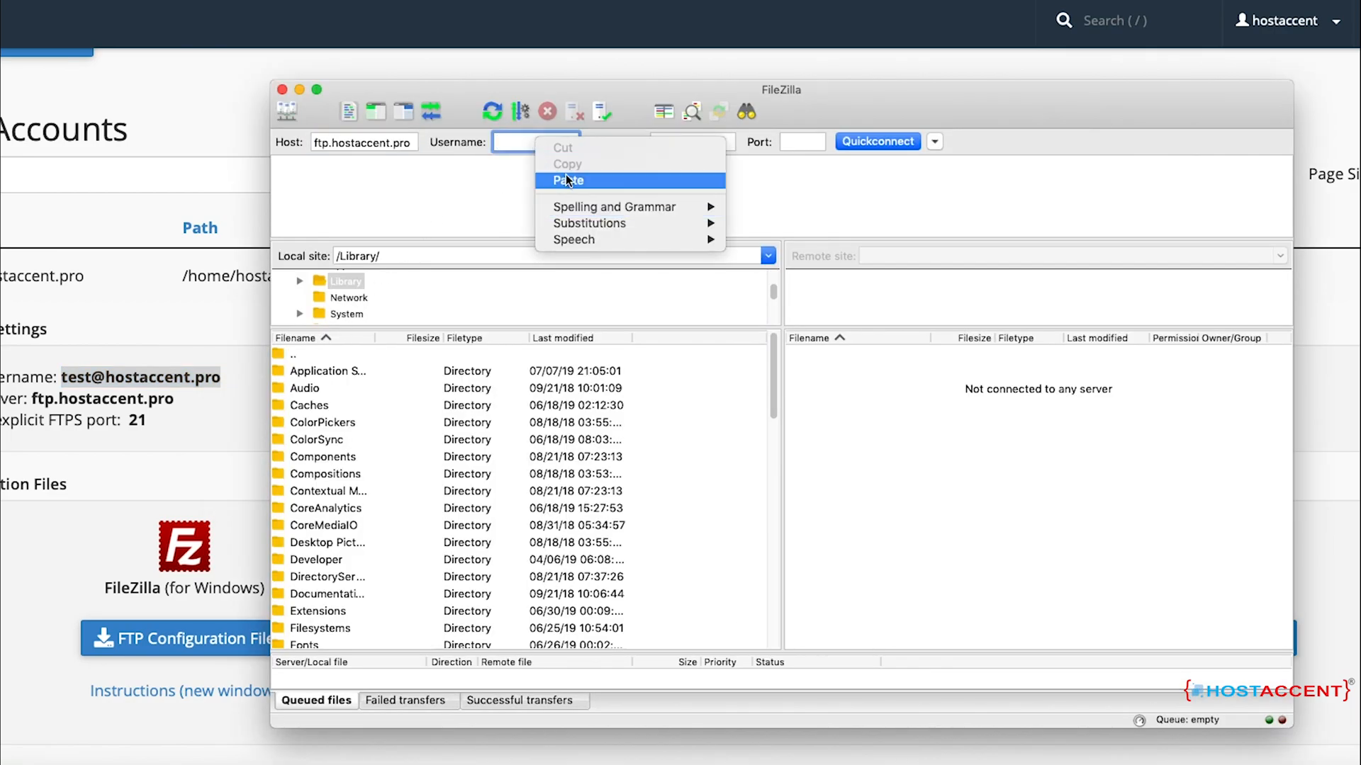
pyautogui.click(569, 180)
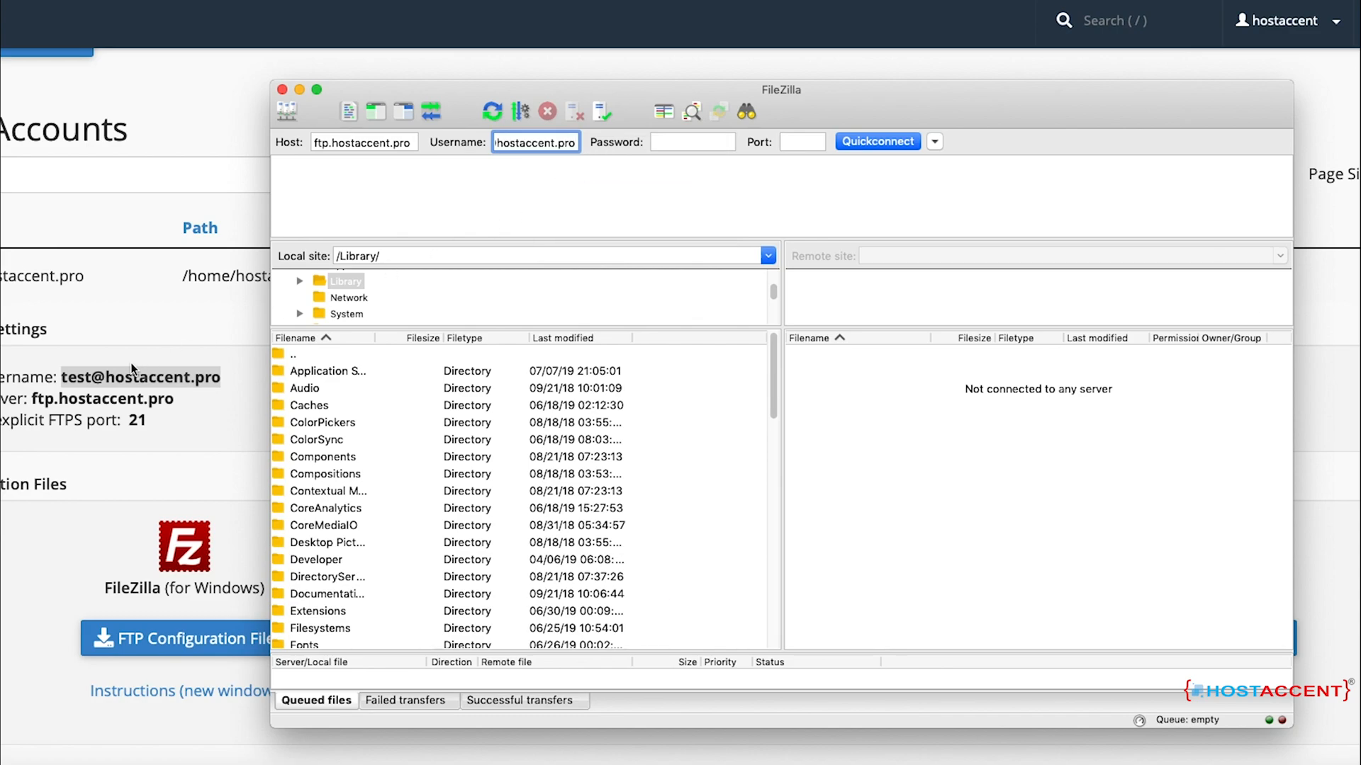
# Enter the account password and set the port to 21 after checking it in cPanel
pyautogui.click(693, 142)
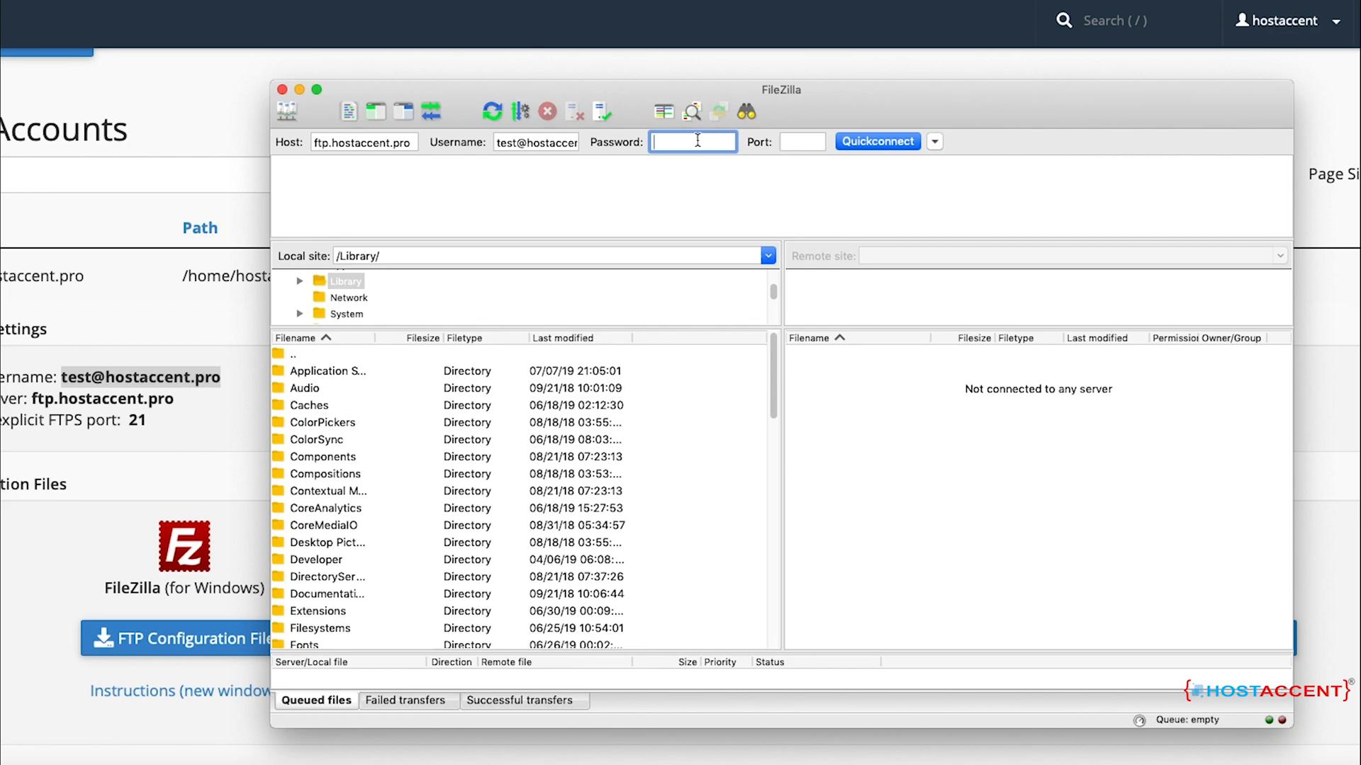
pyautogui.write('password')
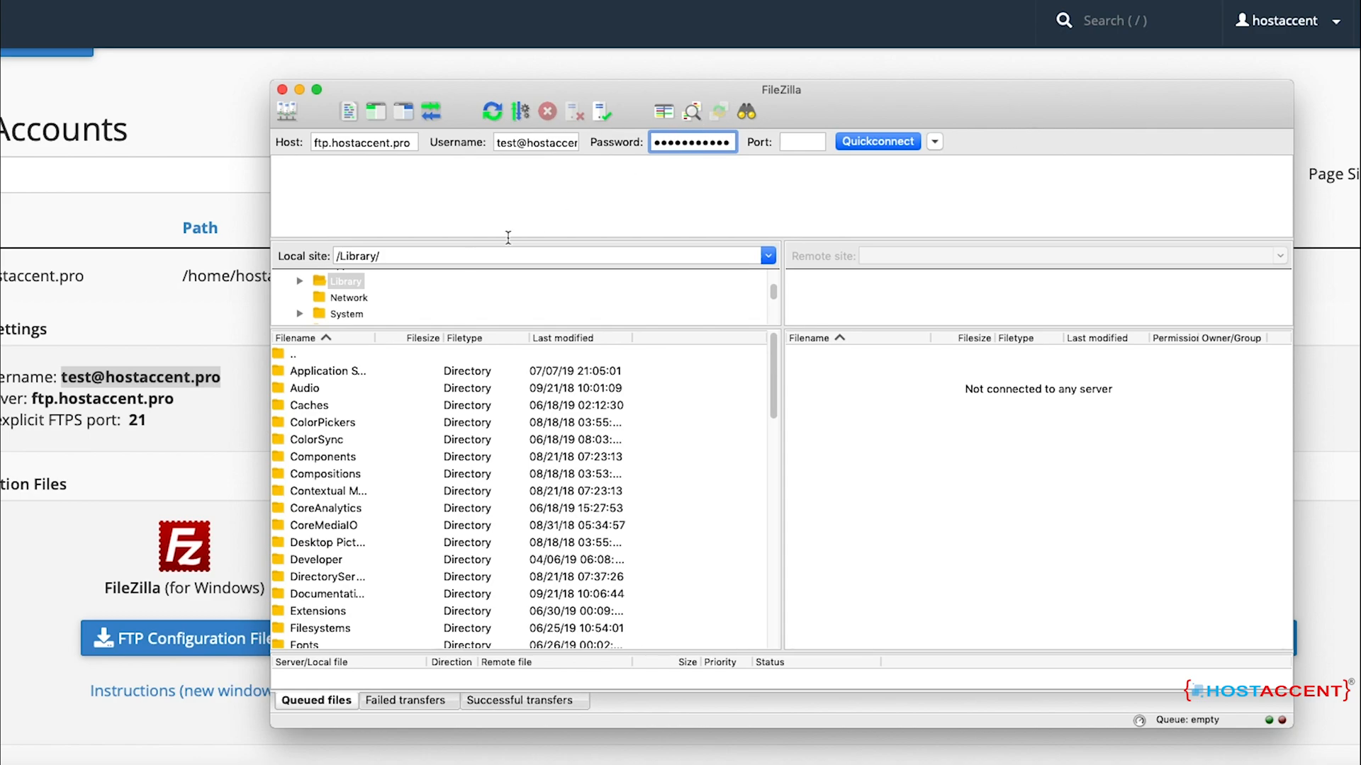
pyautogui.click(282, 89)
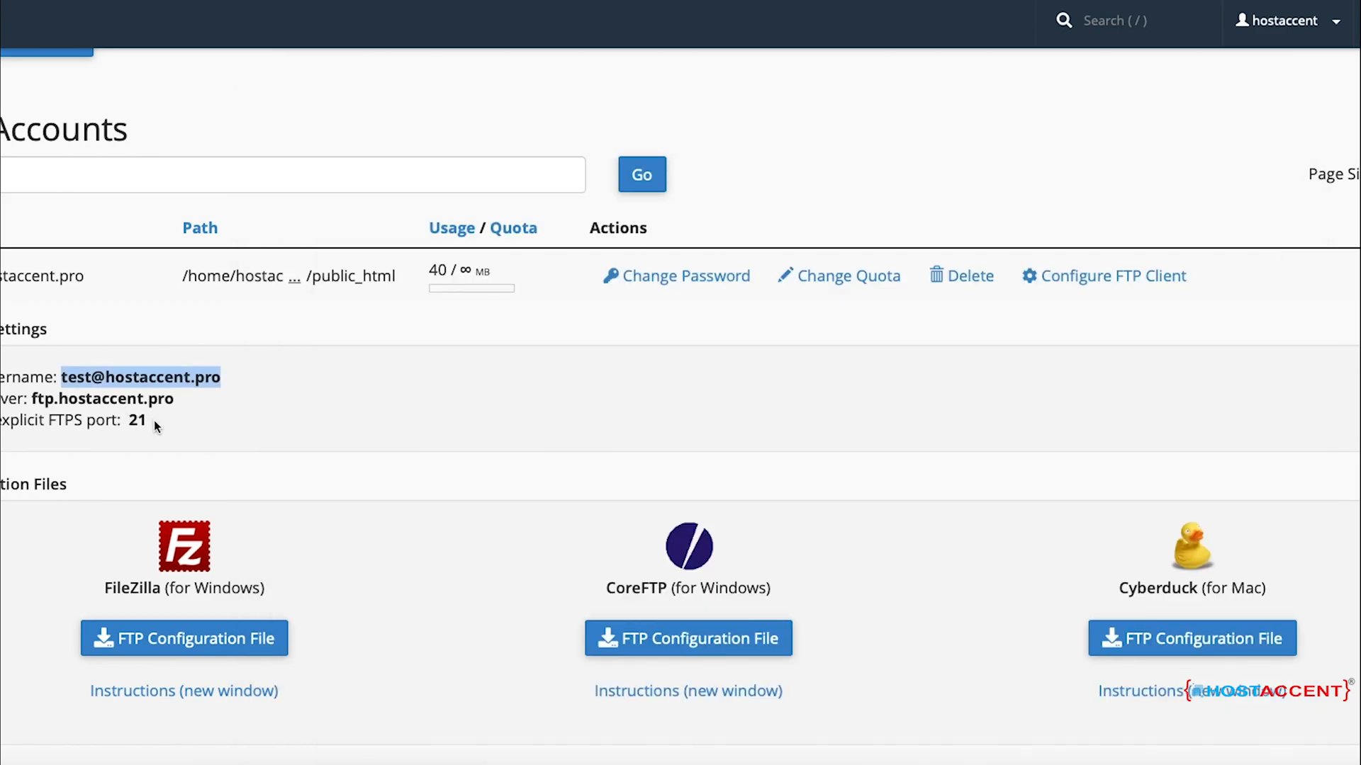
pyautogui.click(184, 639)
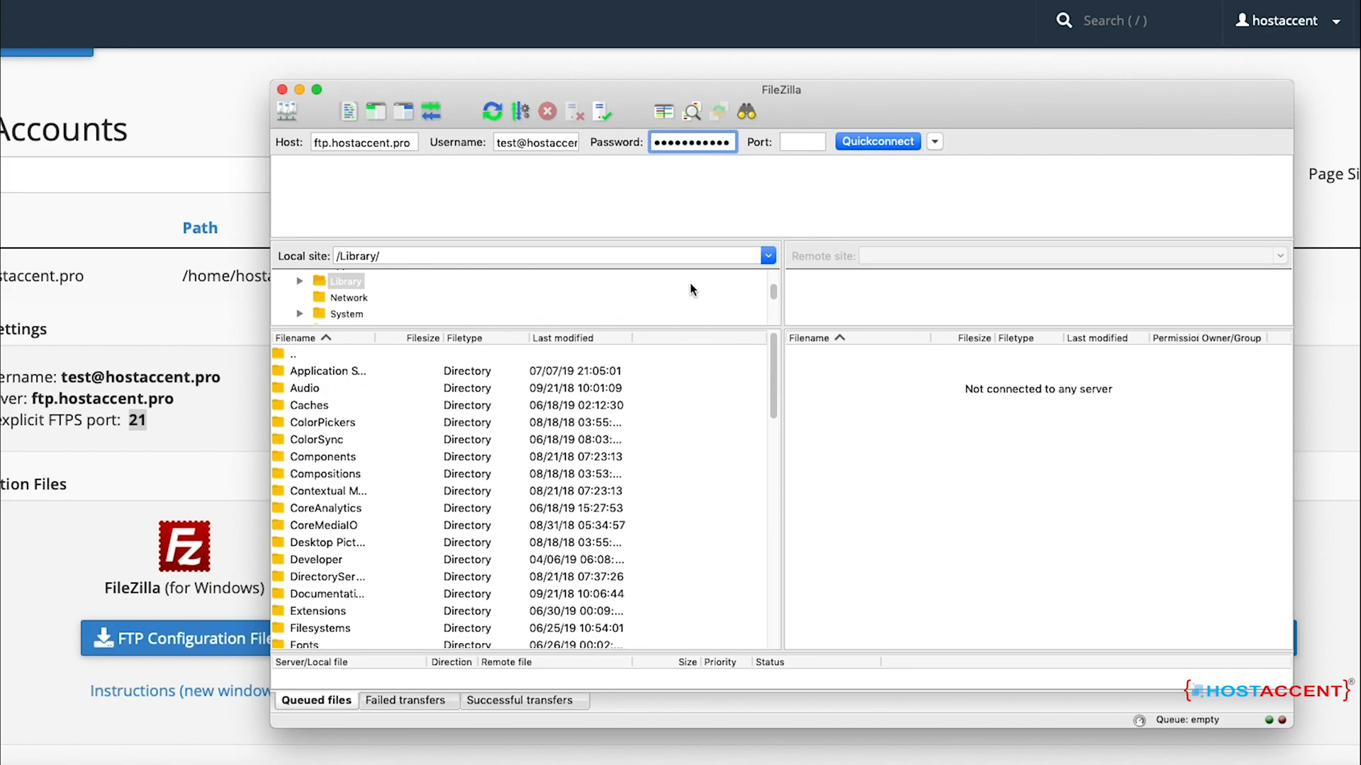
pyautogui.write('2')
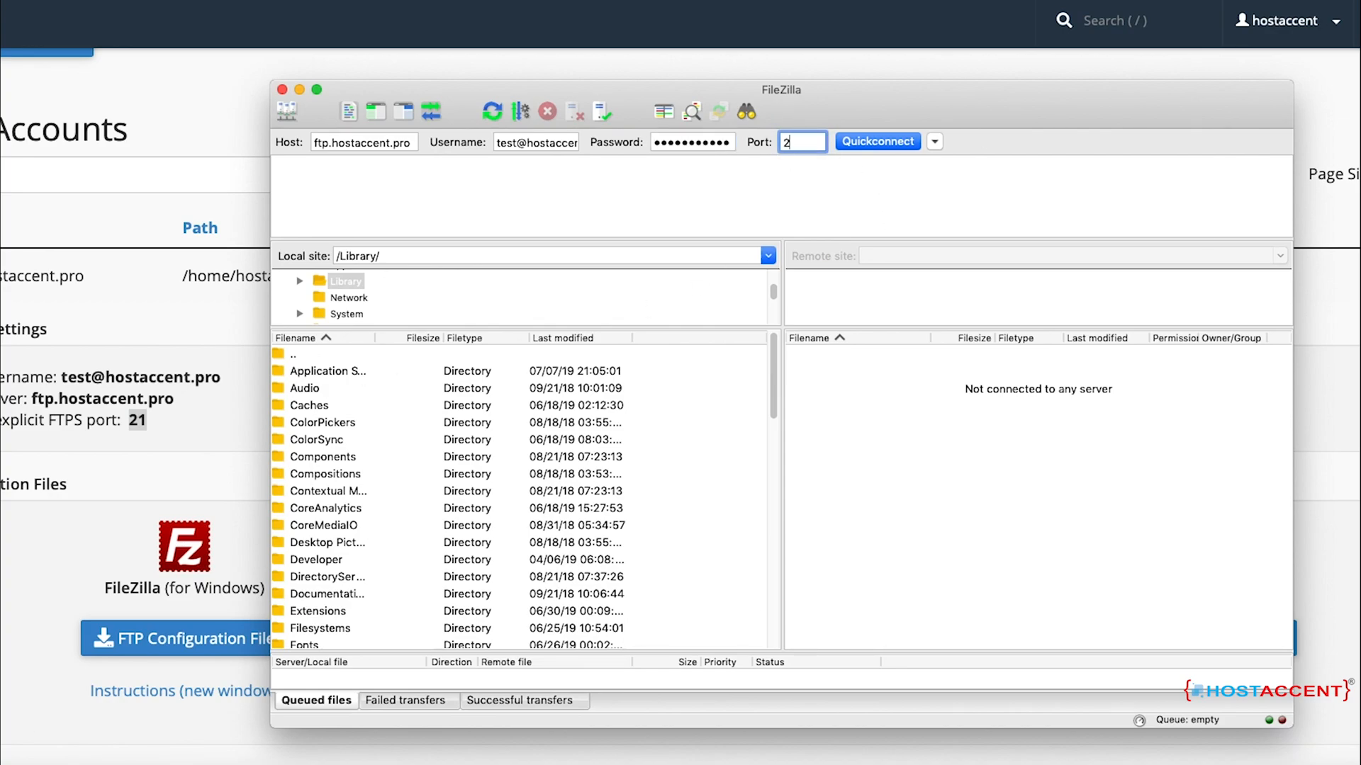
pyautogui.write('1')
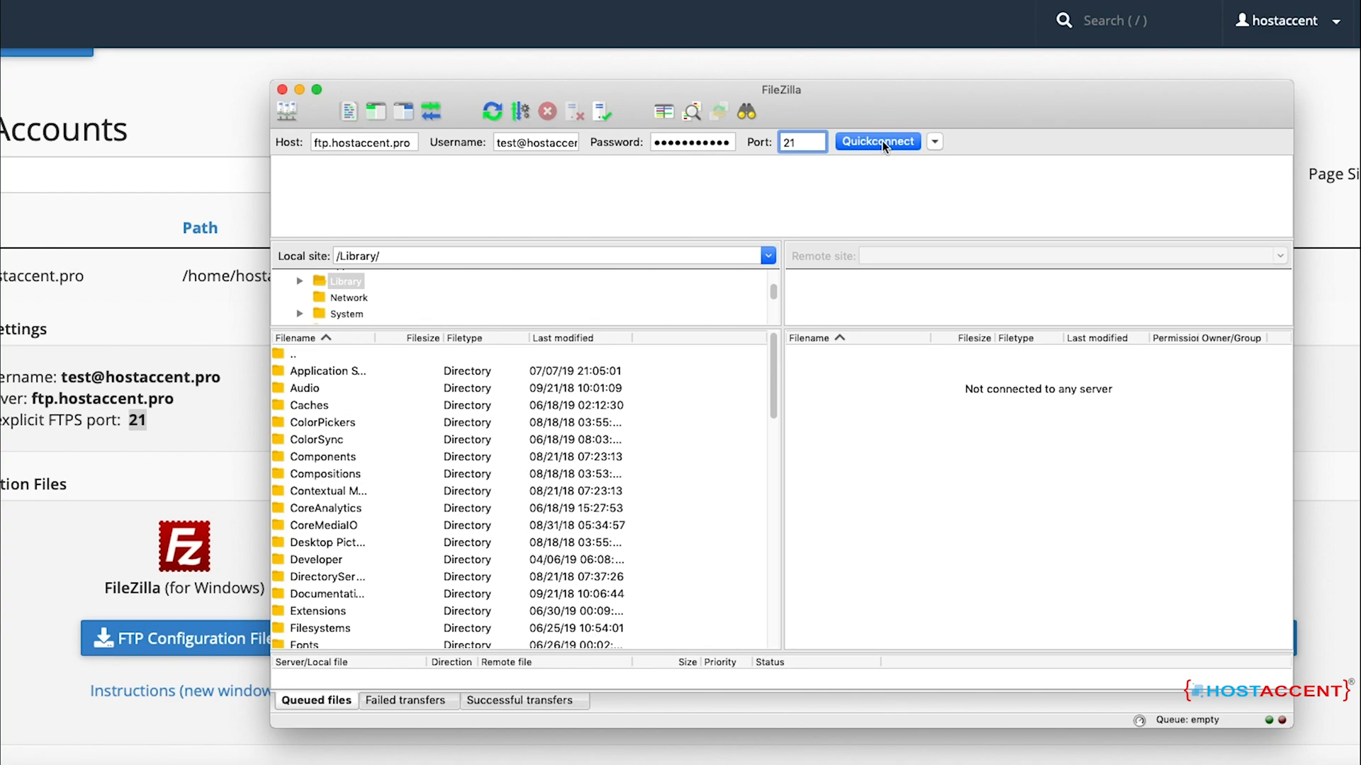
# Connect to ftp.hostaccent.pro as test and browse into the remote wp-content folder
pyautogui.click(876, 142)
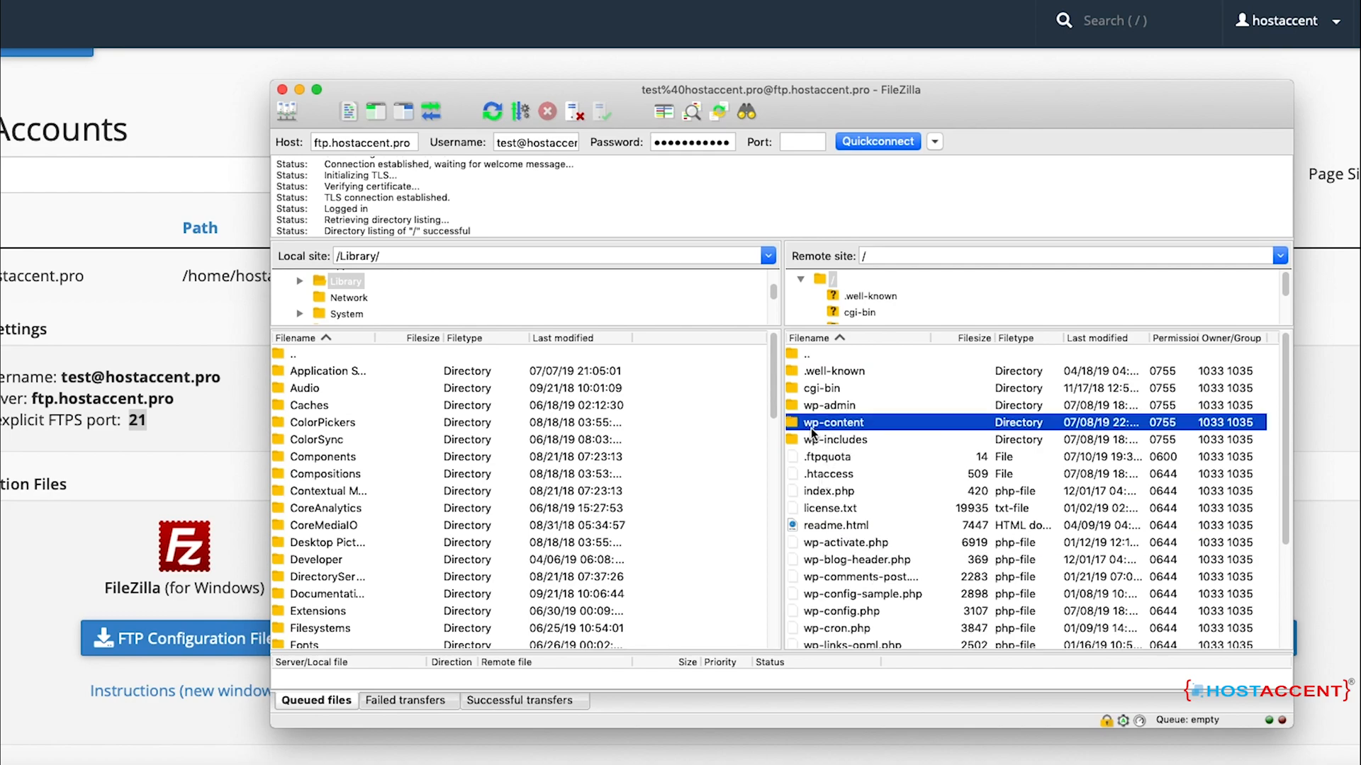
pyautogui.doubleClick(833, 422)
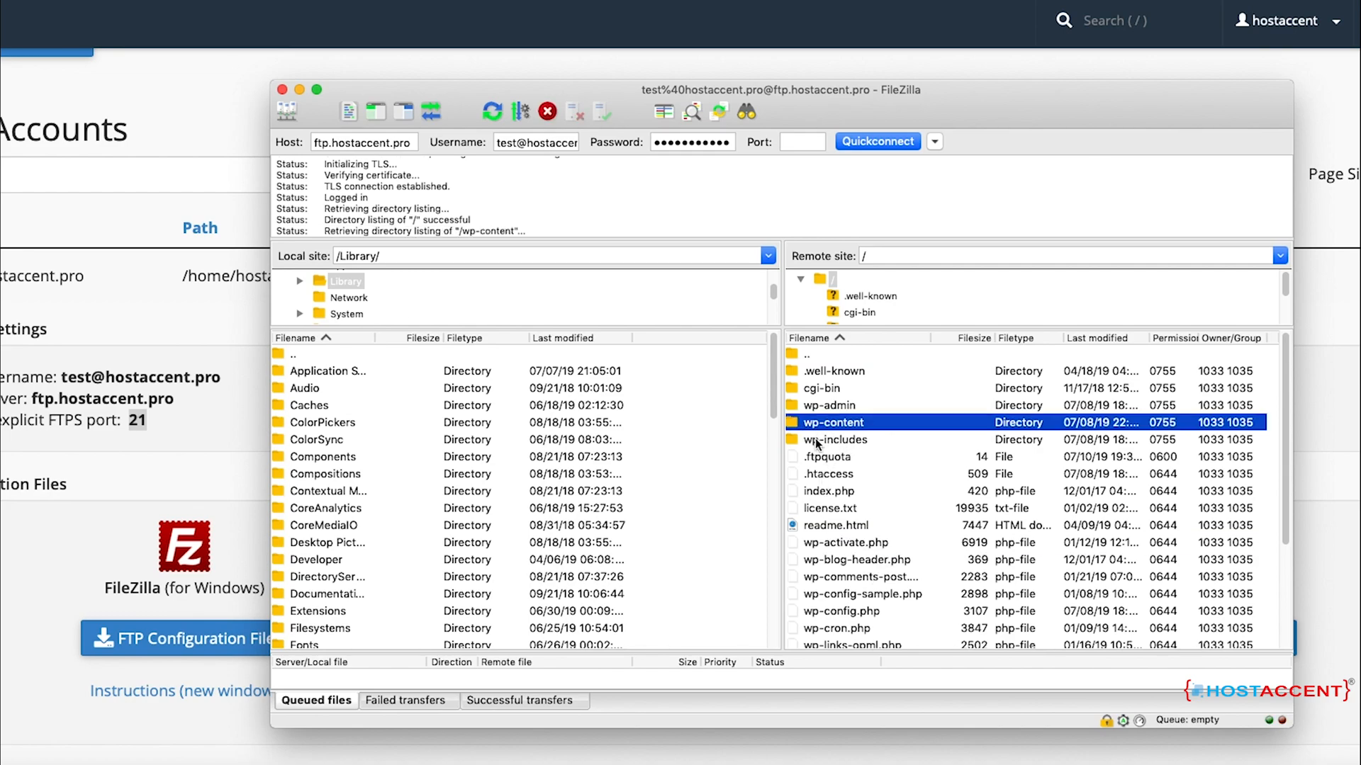
pyautogui.doubleClick(835, 422)
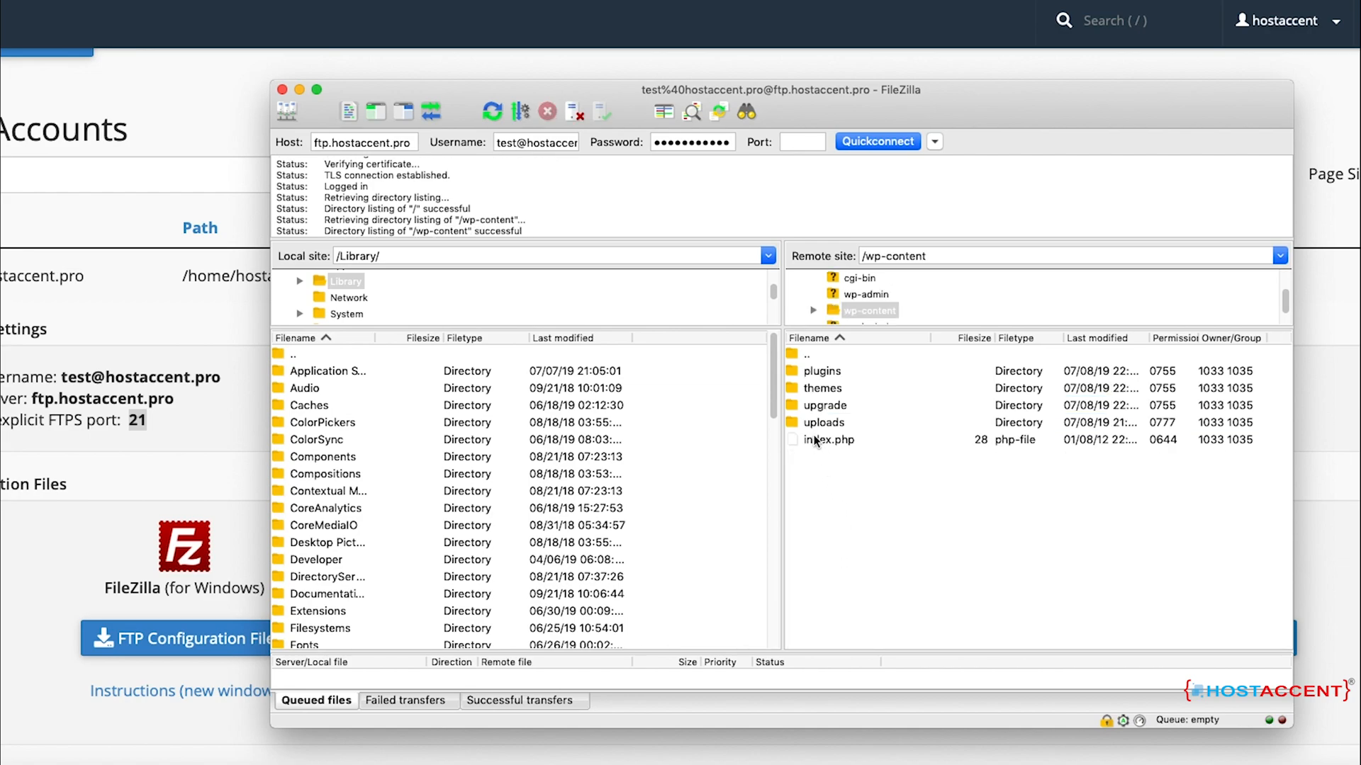
pyautogui.rightClick(821, 388)
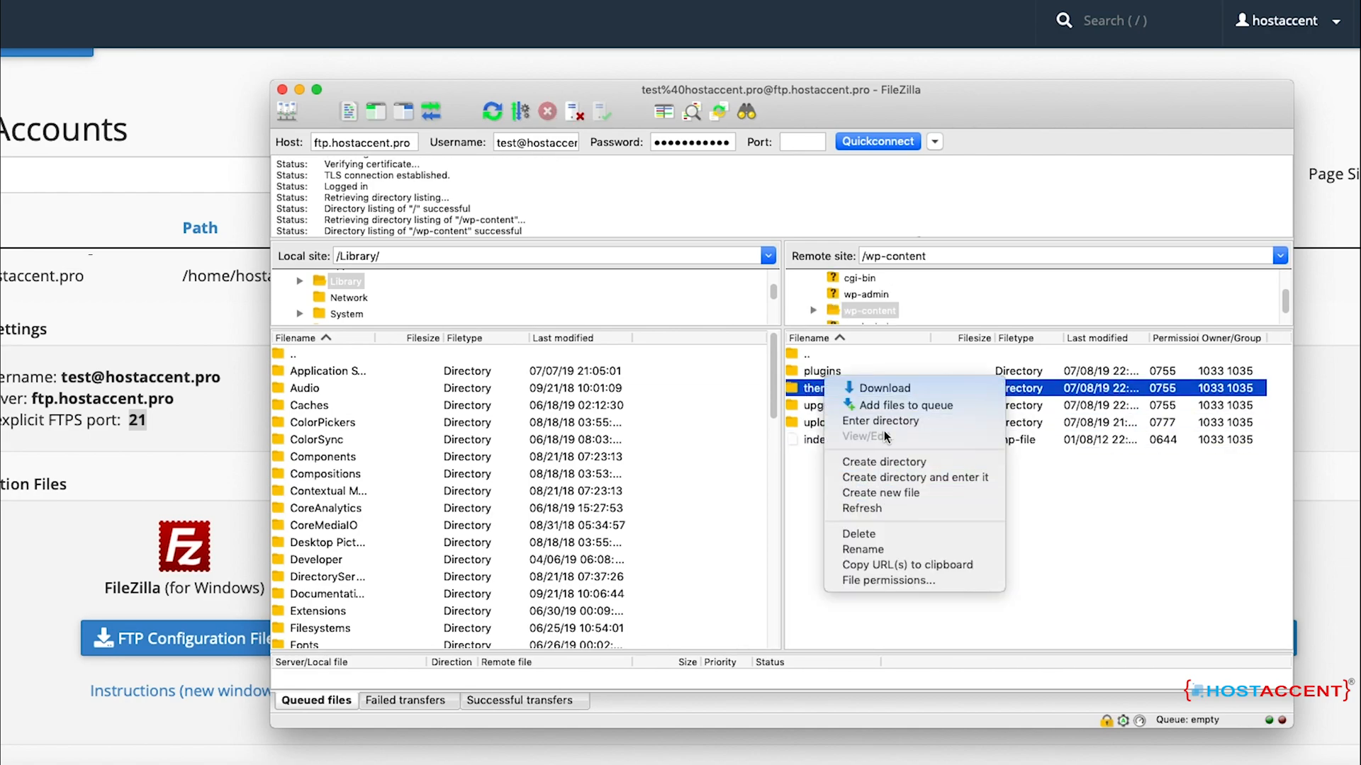